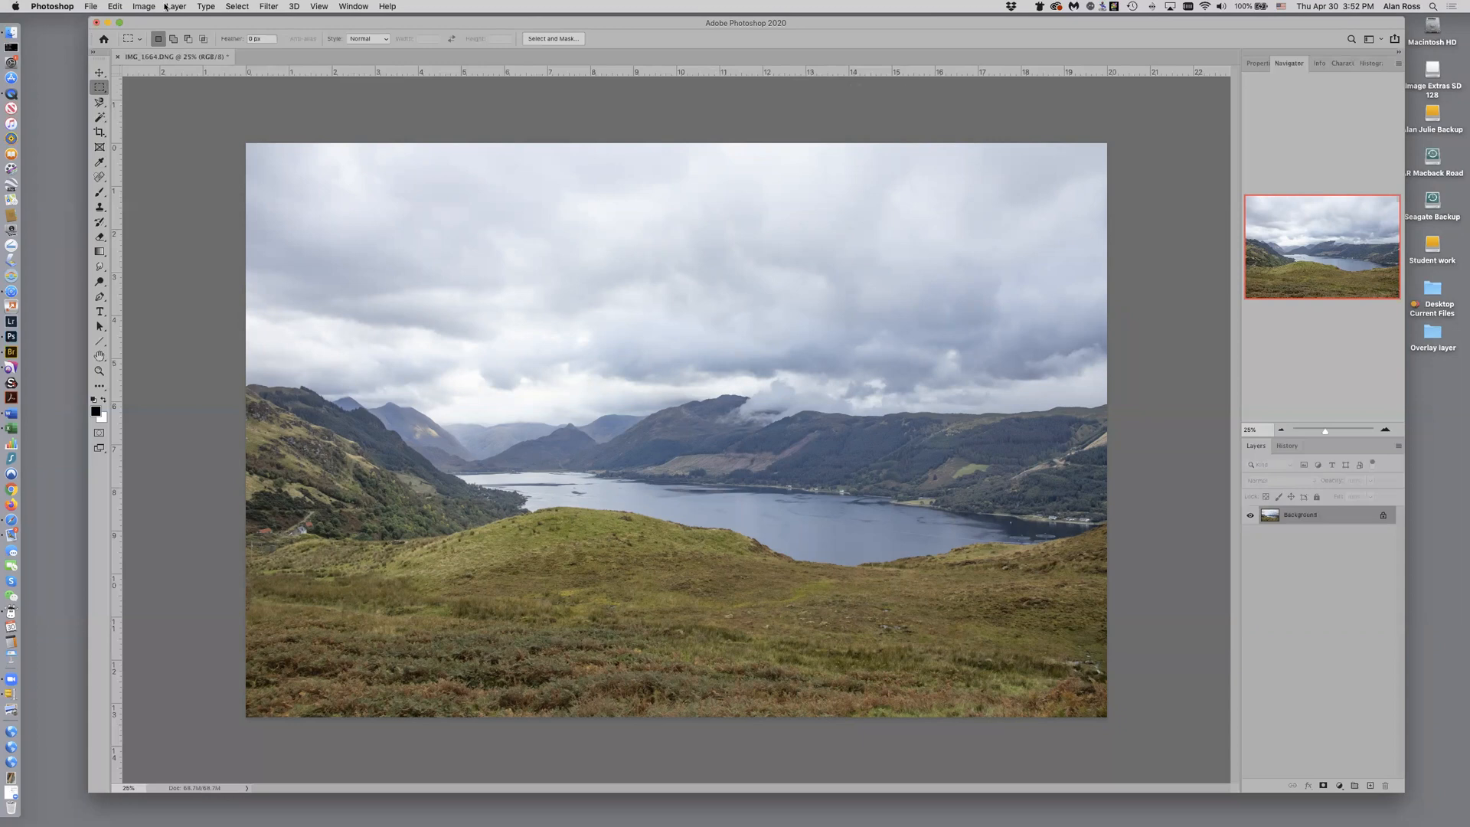
Open the New Layer dialog from Layer > New > Layer
click(175, 7)
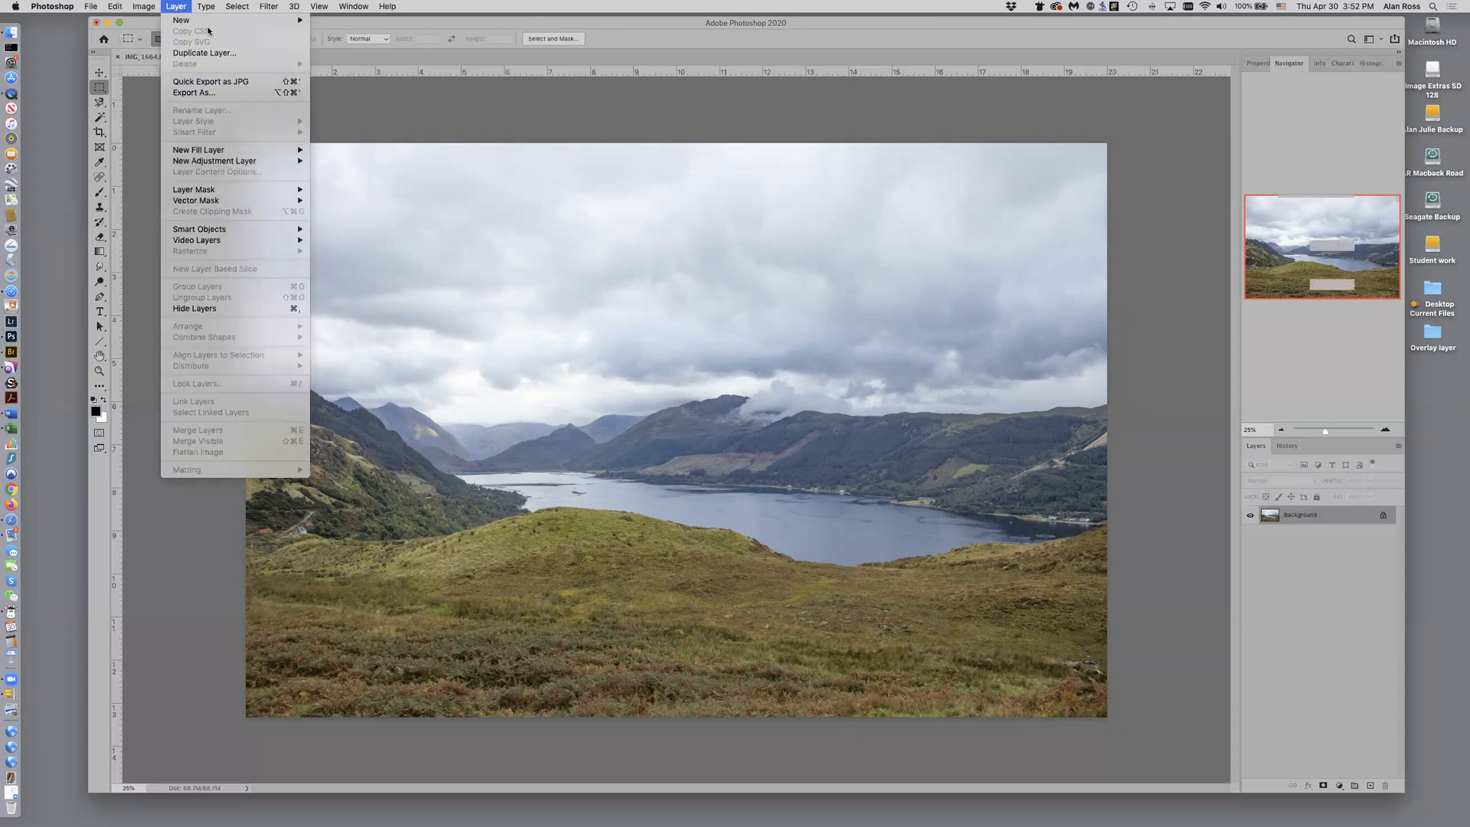
mouse_move(181, 20)
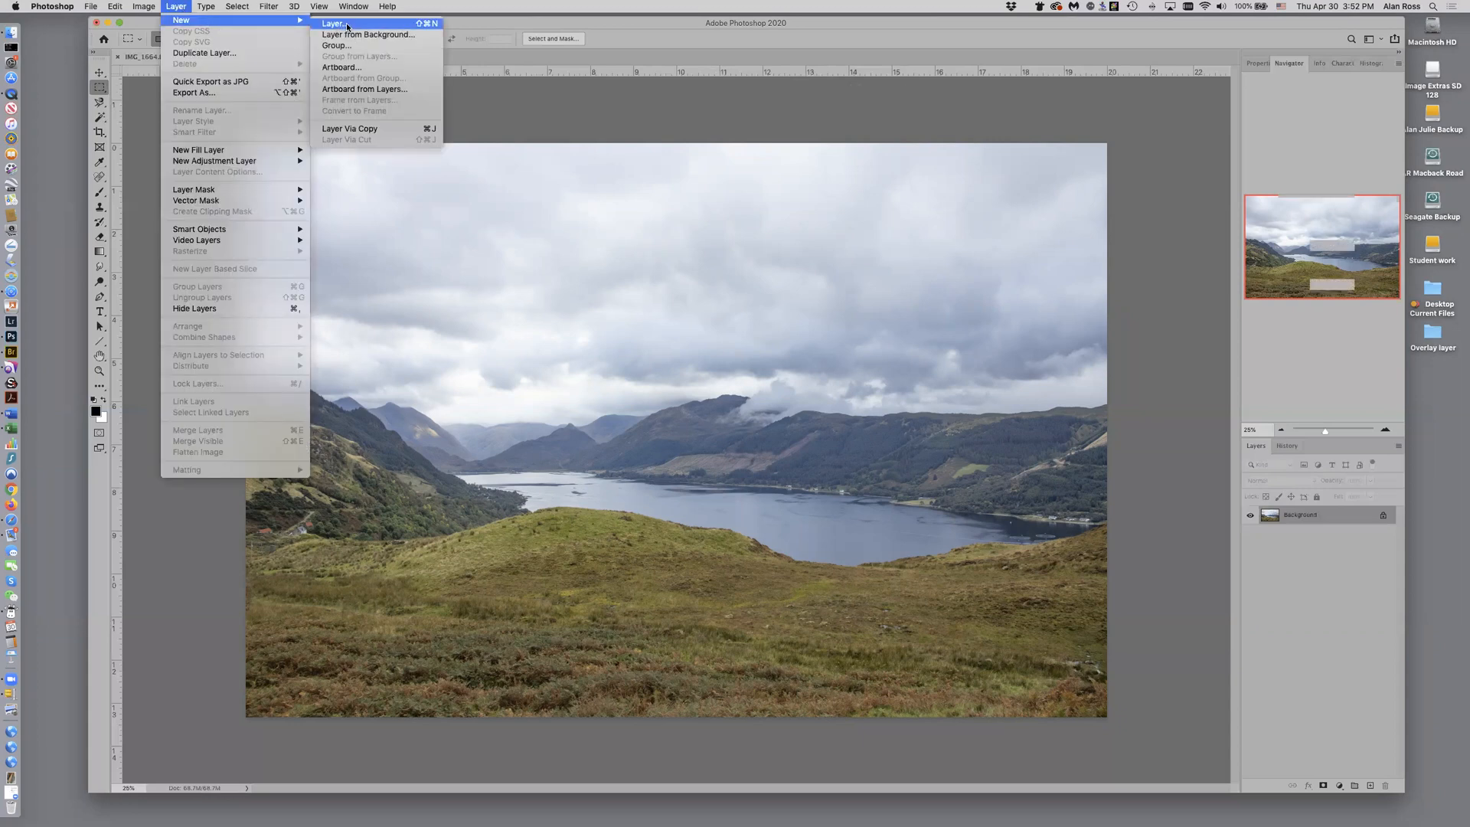
click(334, 22)
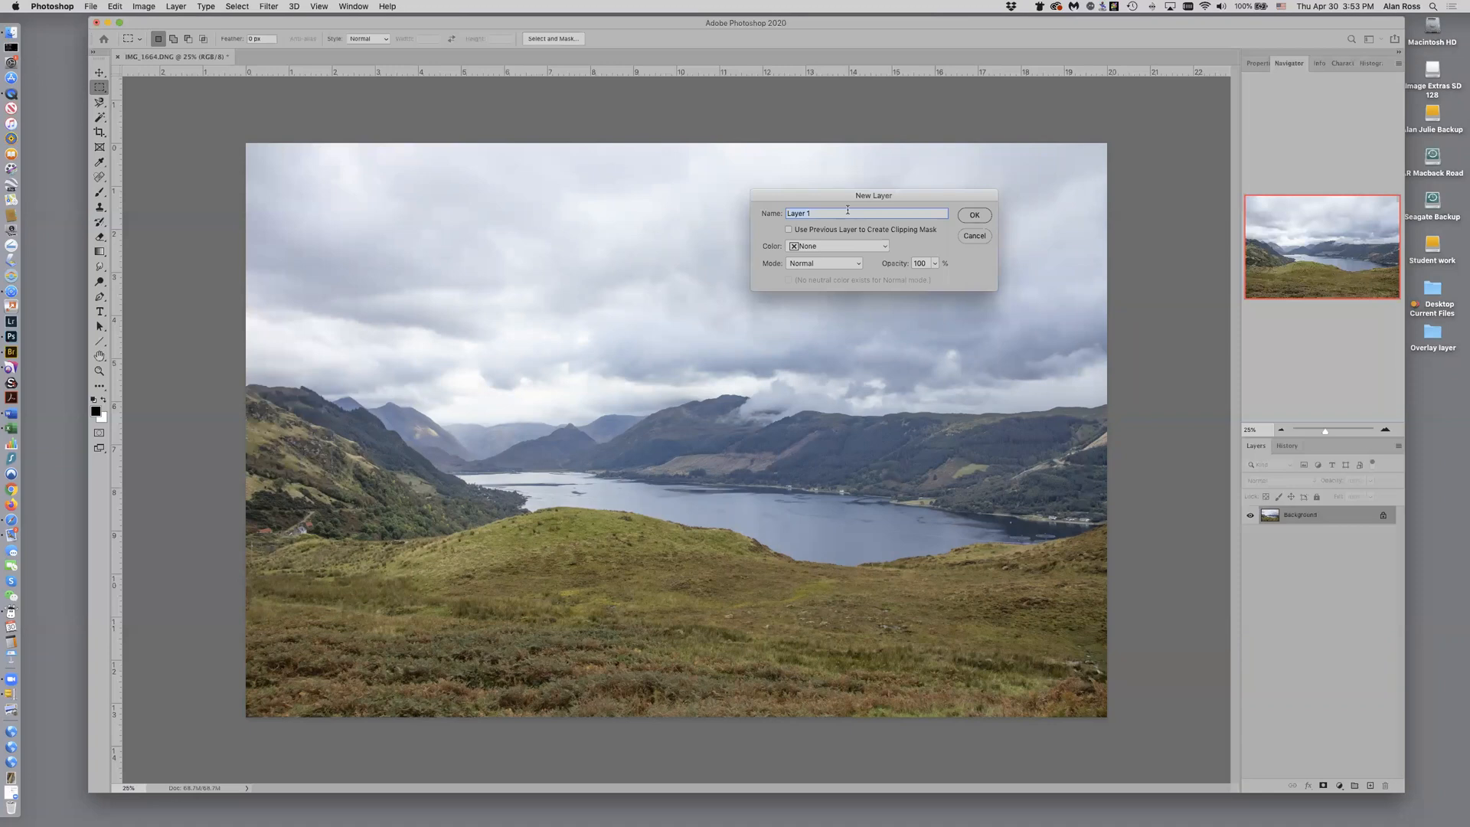
Create layer 'sky burn' in Overlay mode, filled with neutral 50% gray
text(sky bur)
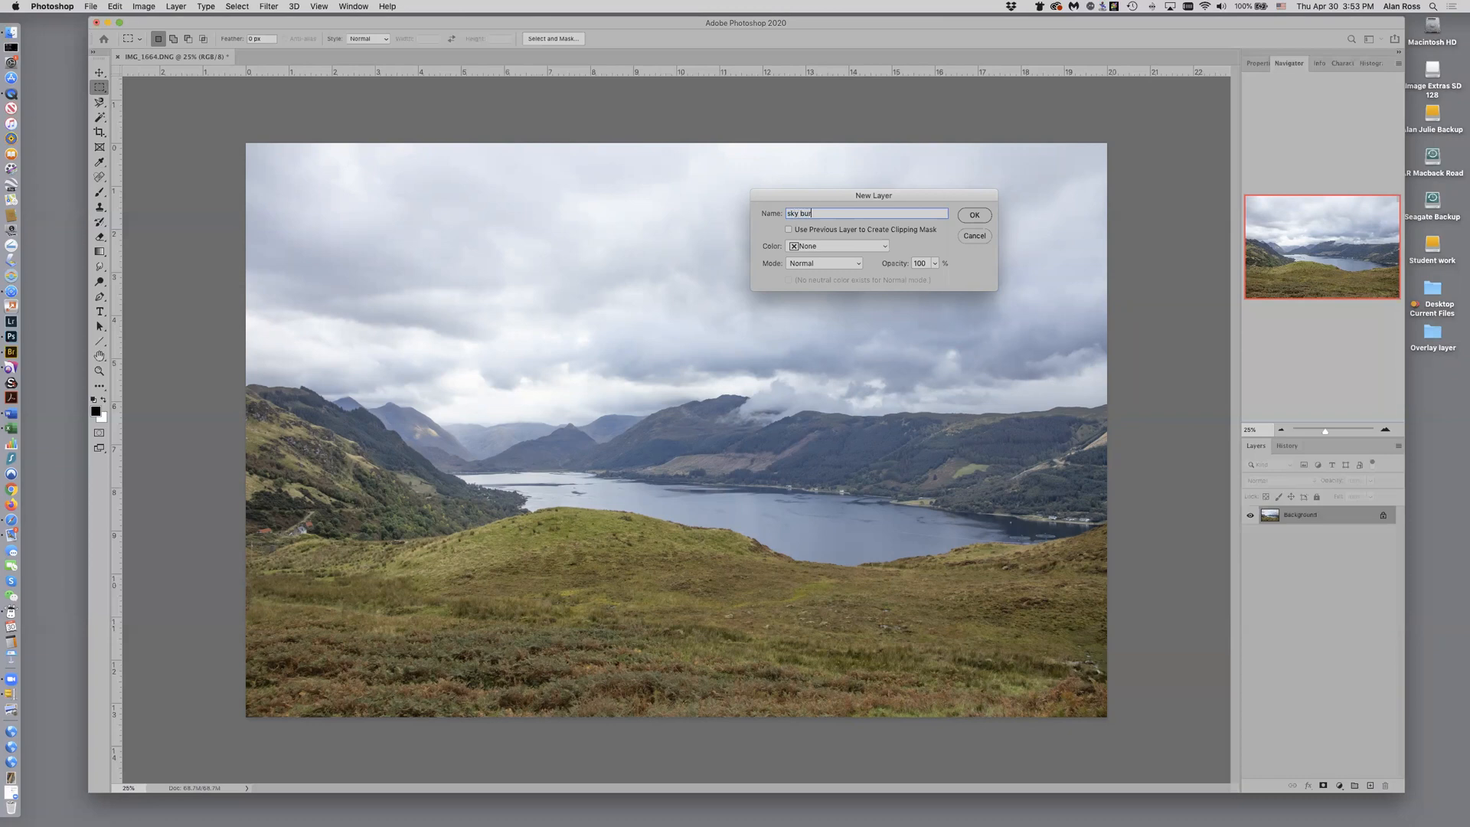
text(rn)
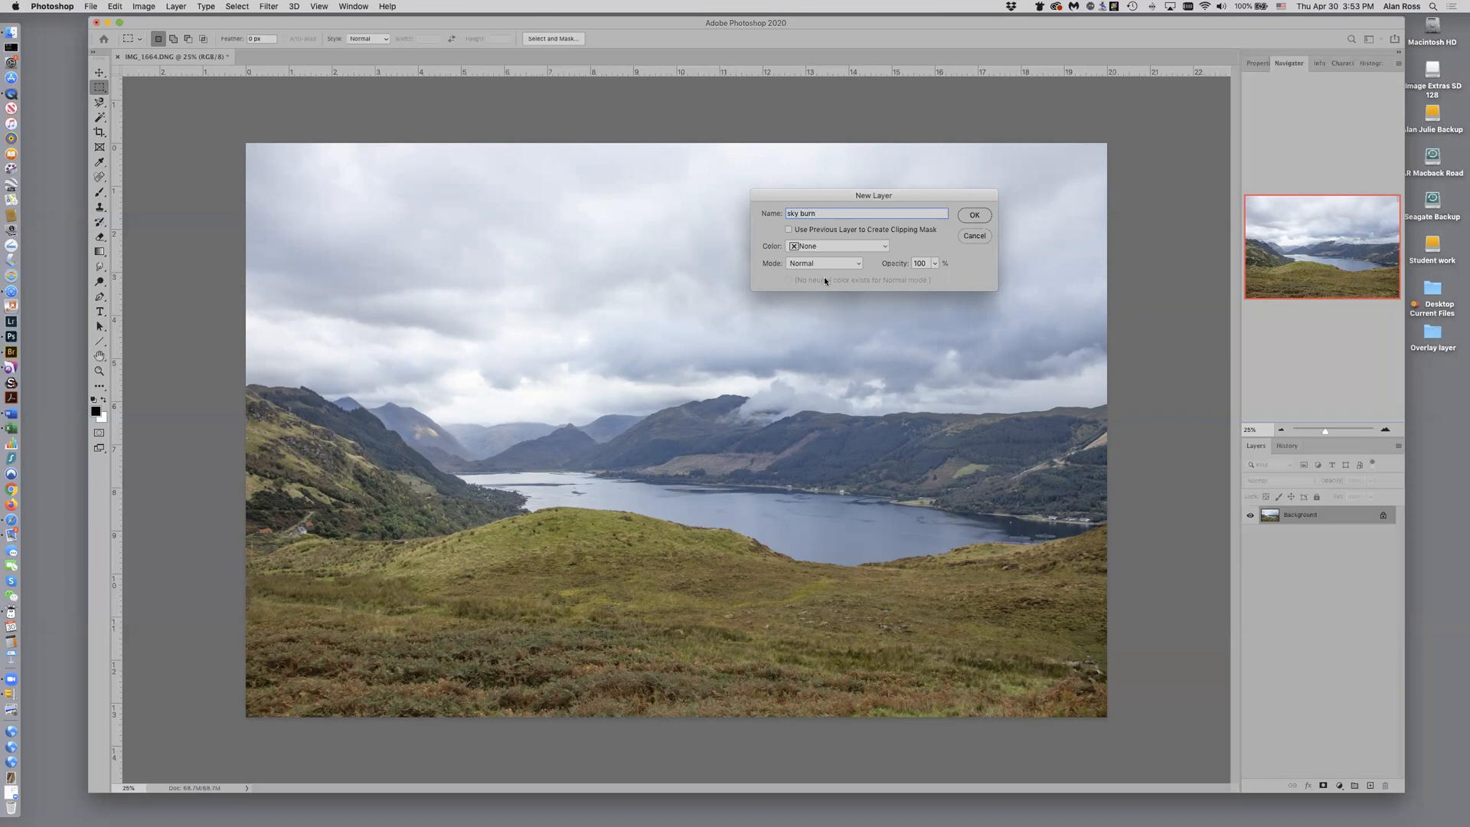
click(823, 263)
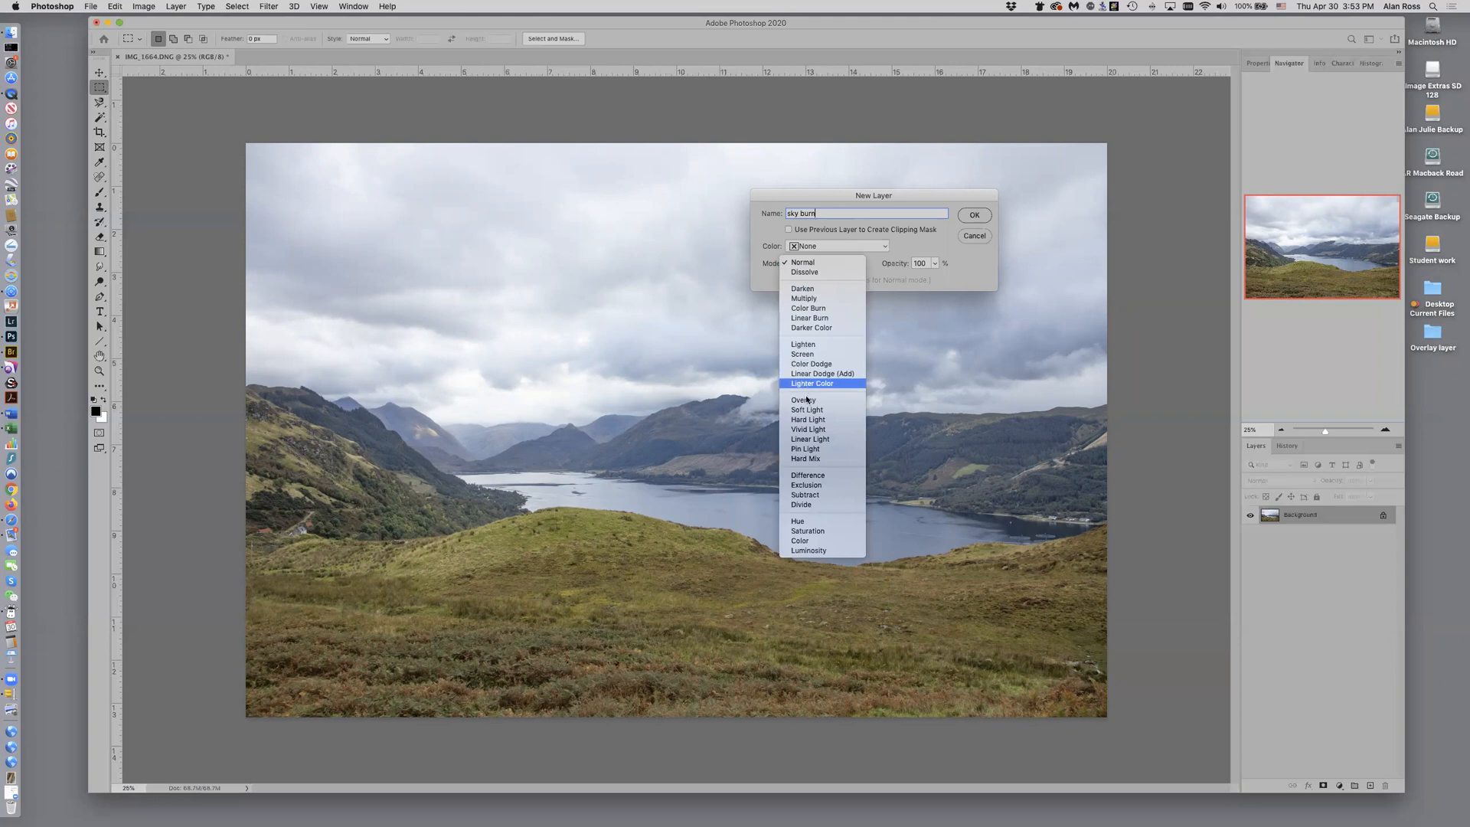
click(803, 399)
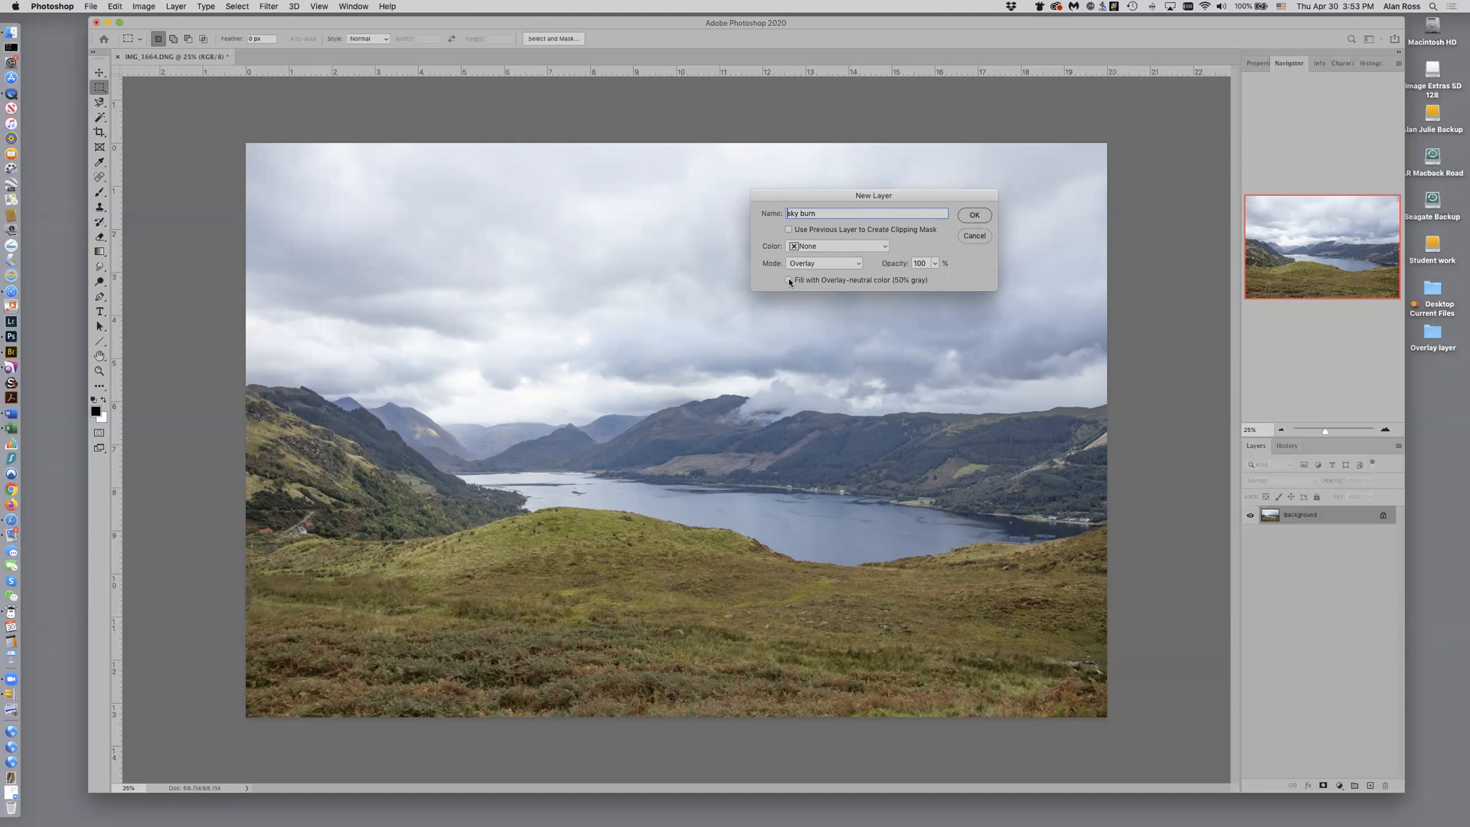
click(788, 280)
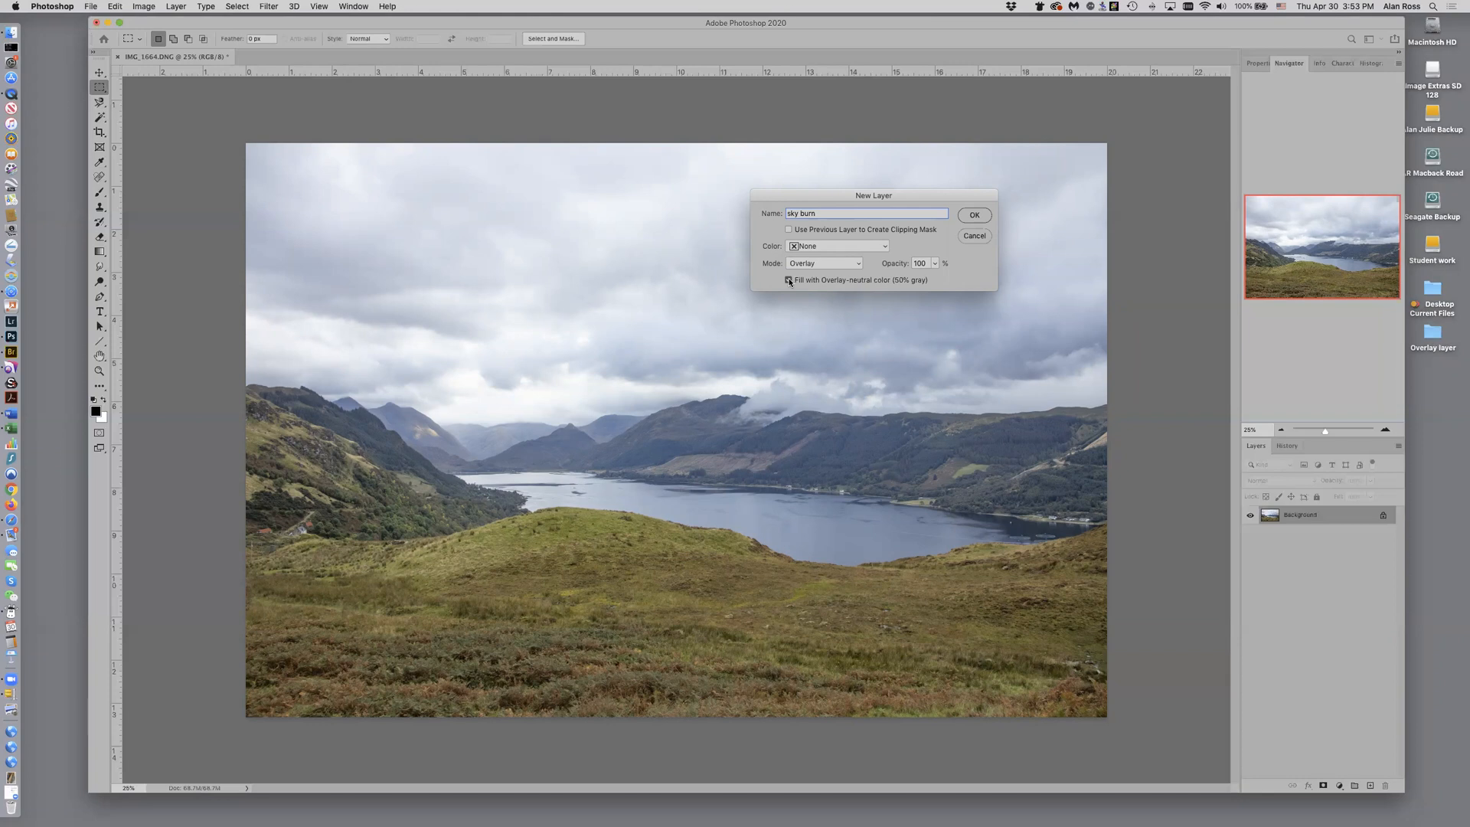
click(973, 213)
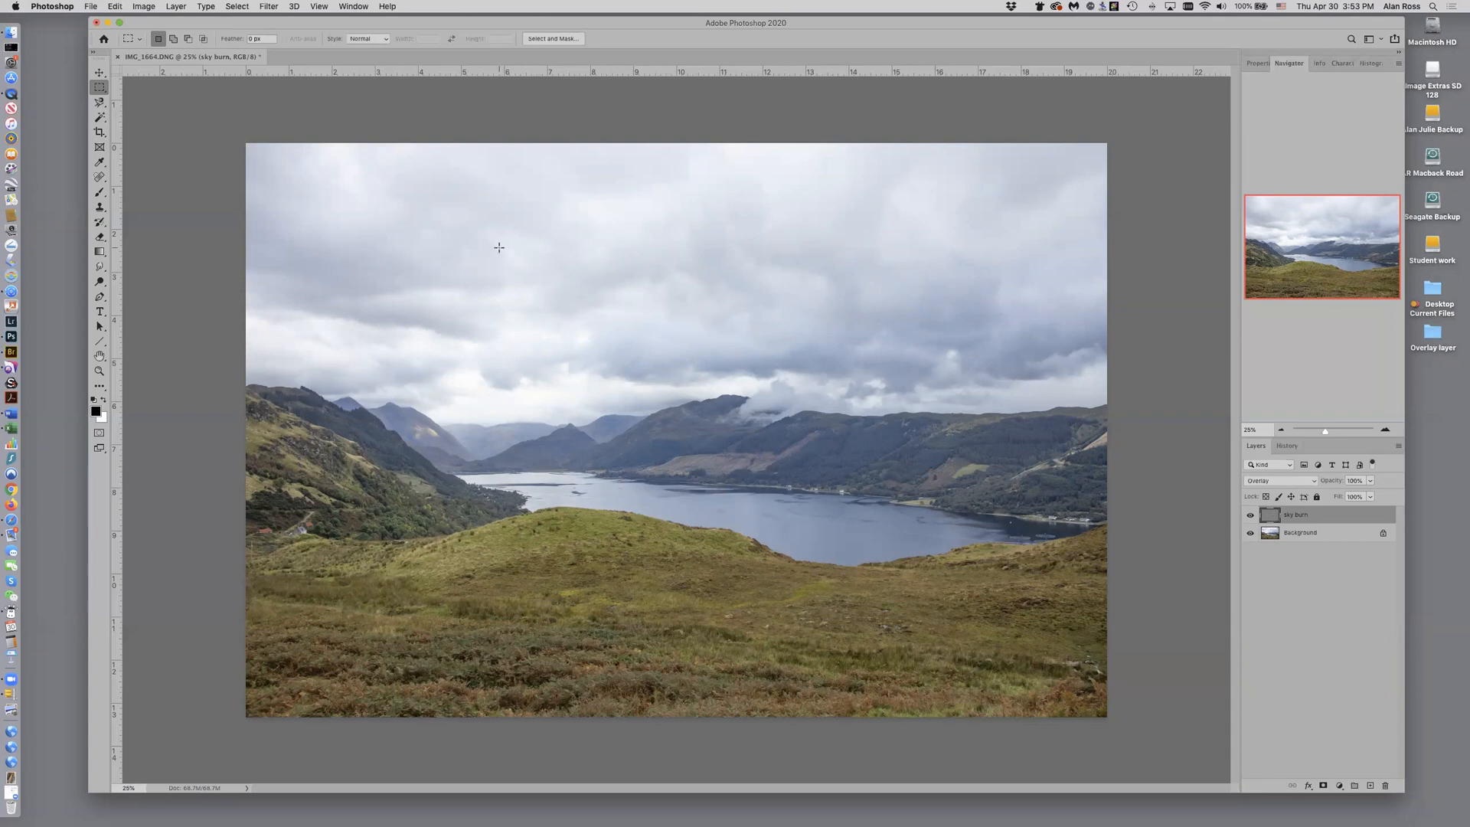
mouse_move(682, 325)
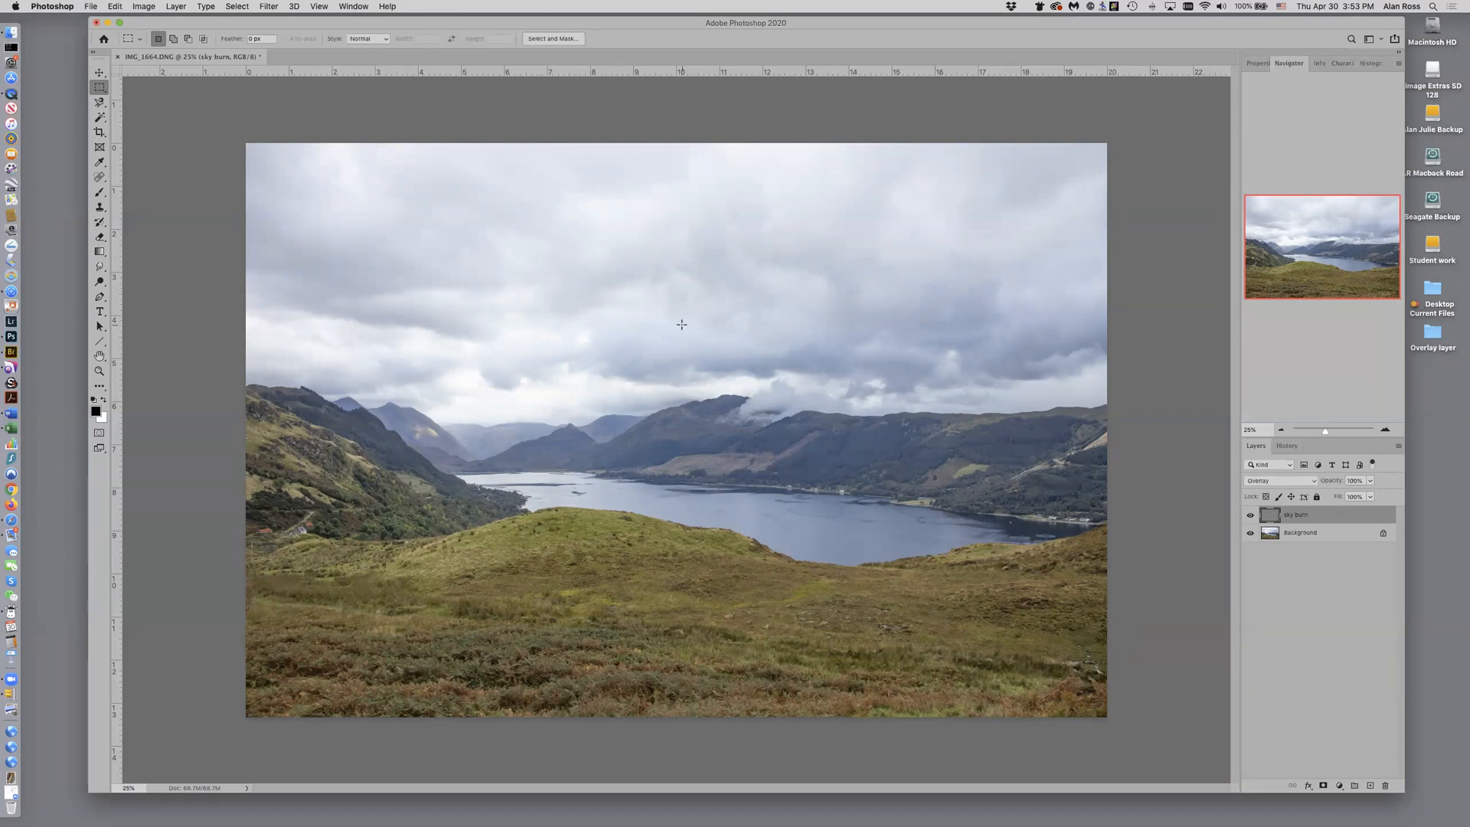
mouse_move(607, 300)
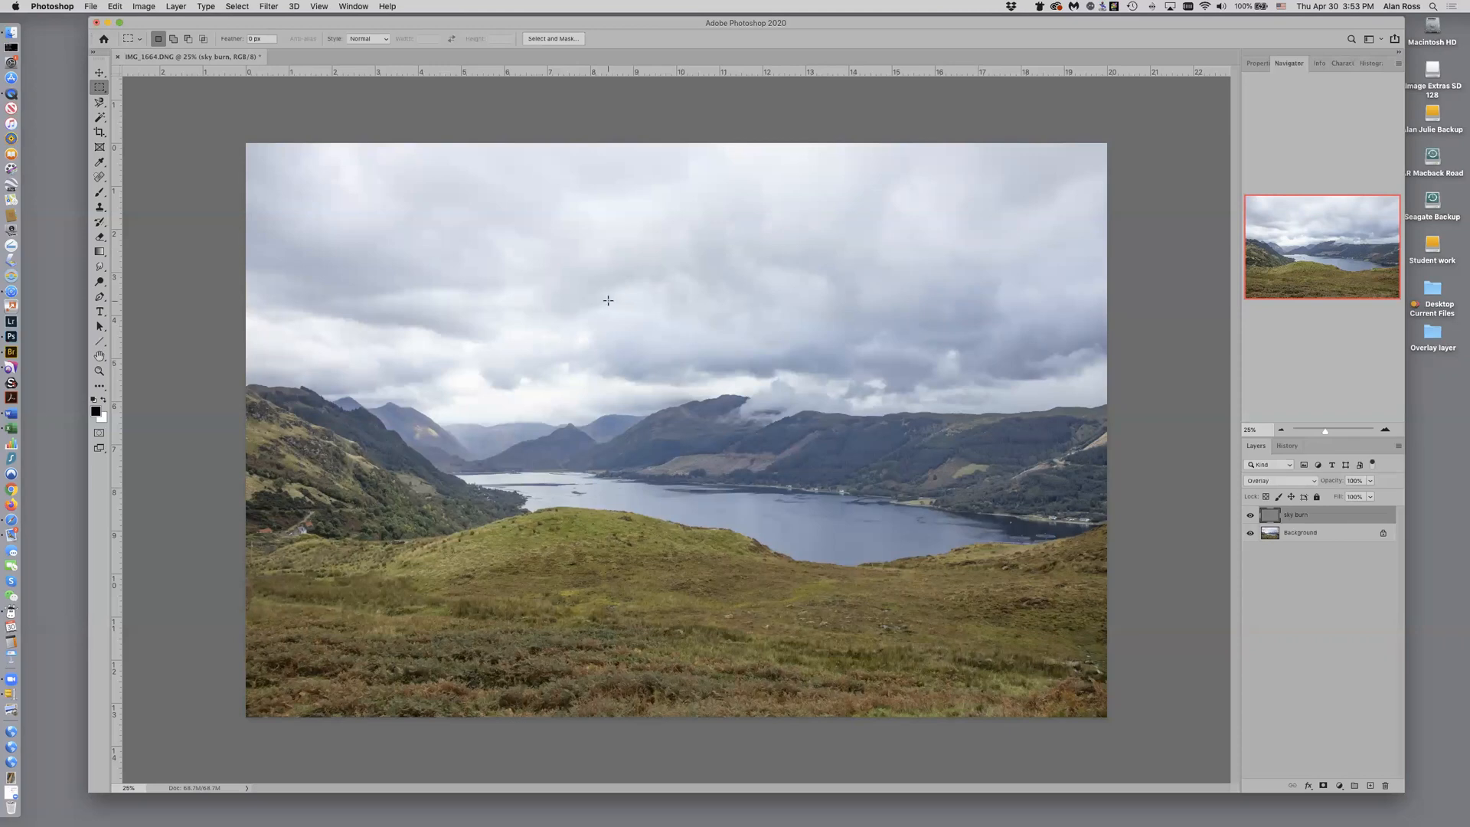
mouse_move(247, 156)
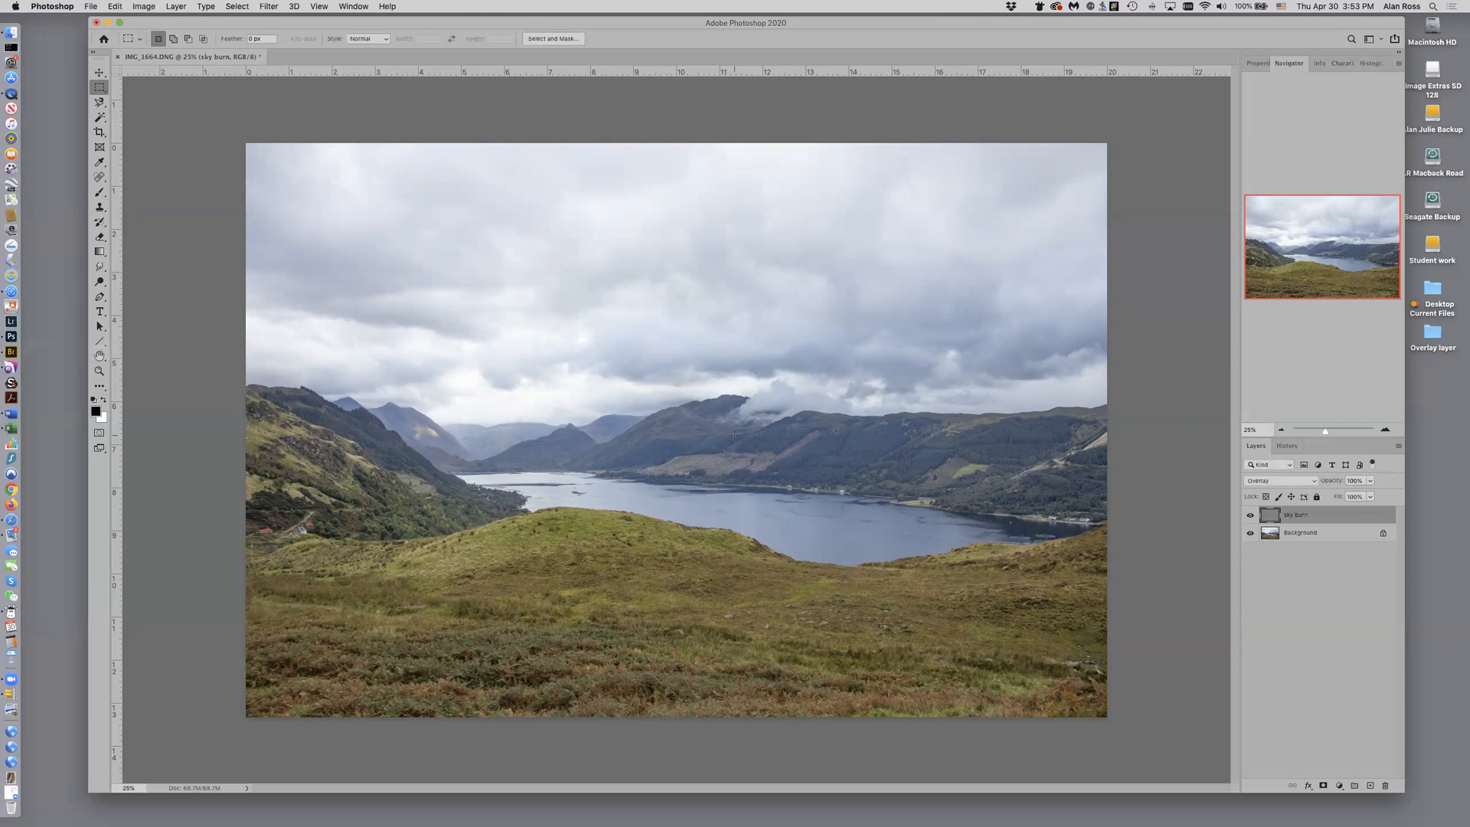
mouse_move(750, 433)
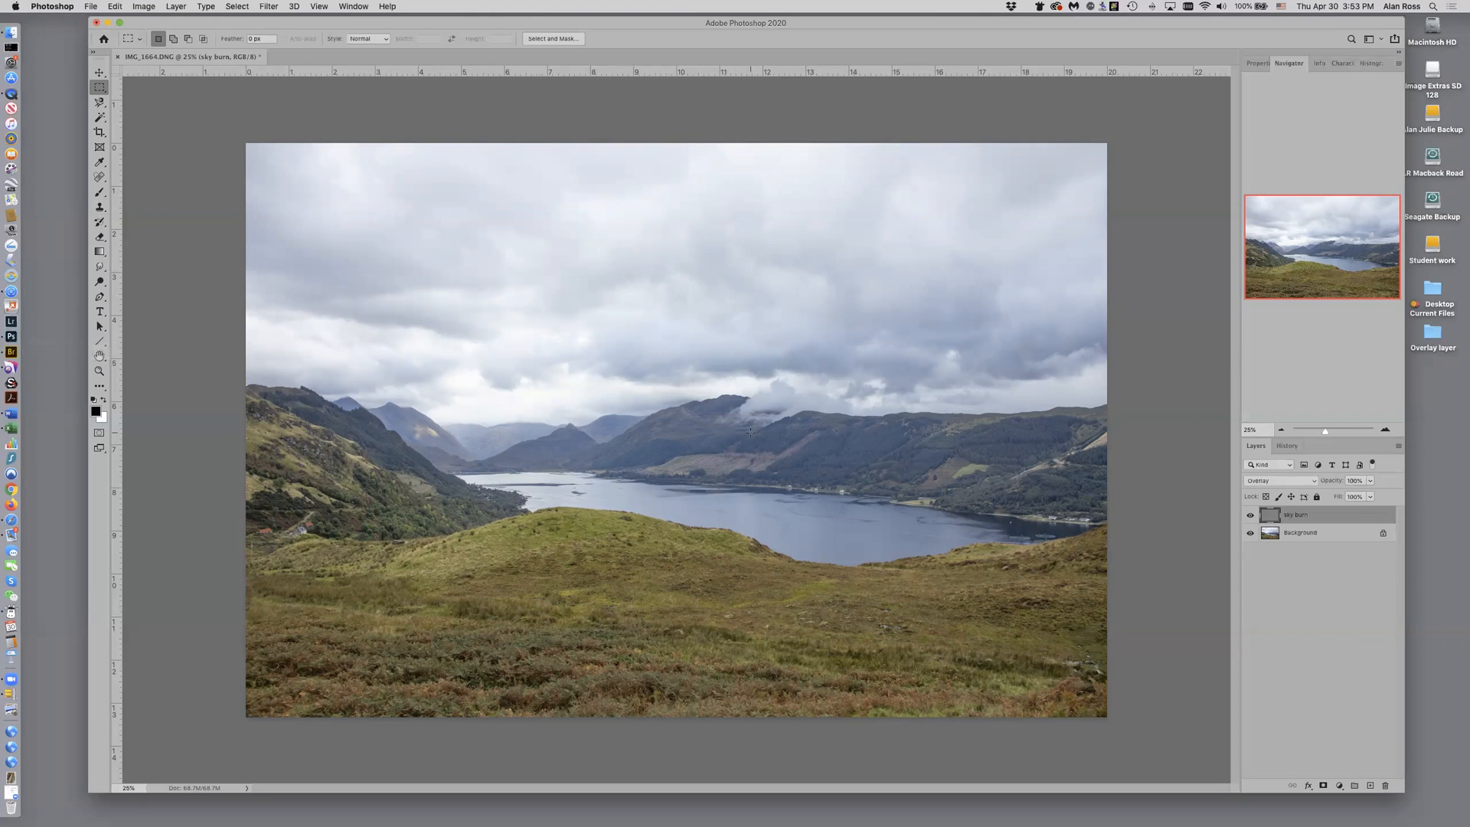
mouse_move(575, 337)
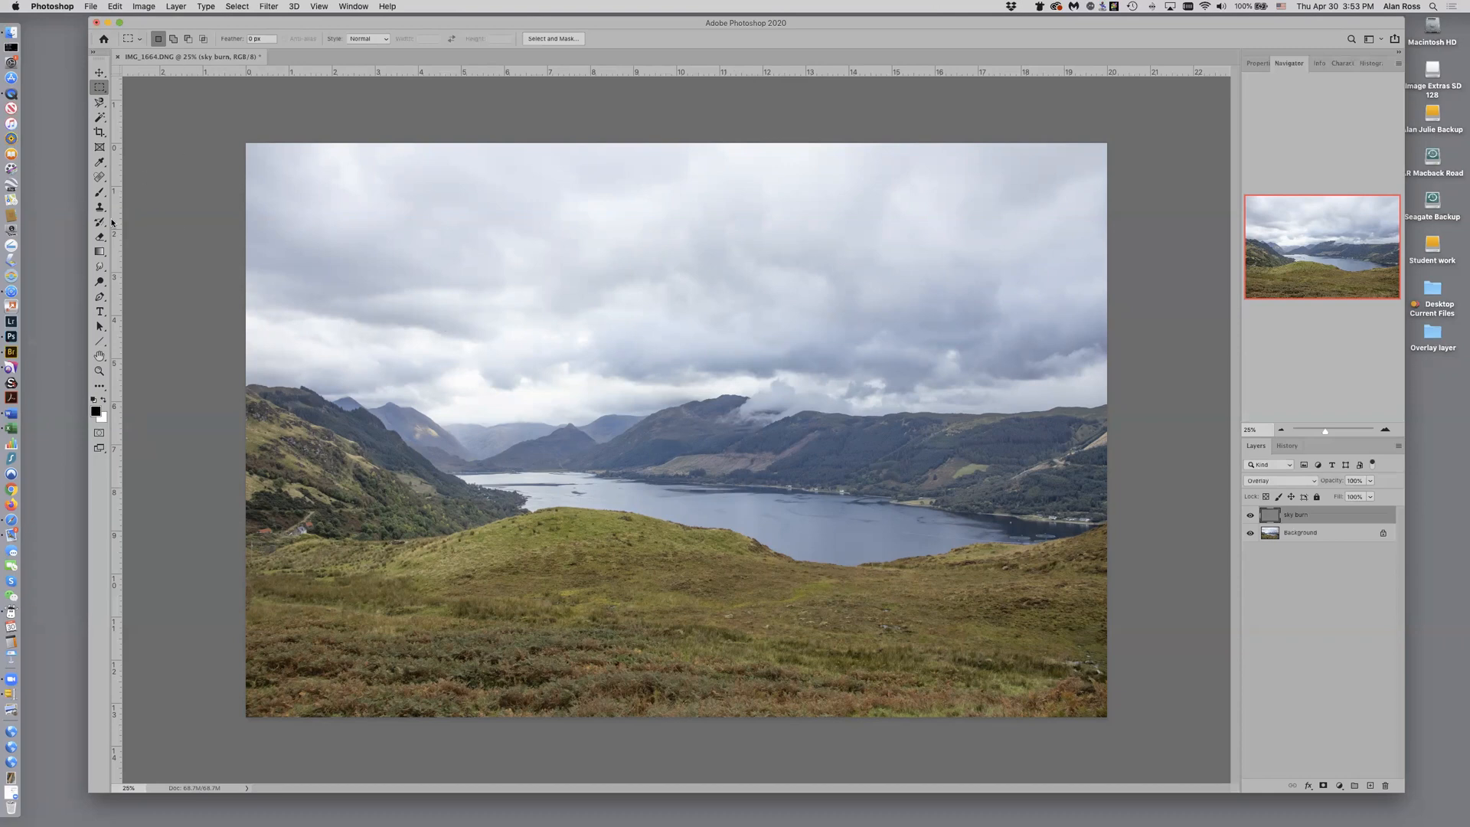
Select the Gradient tool with Linear style and choose a gradient preset
click(99, 250)
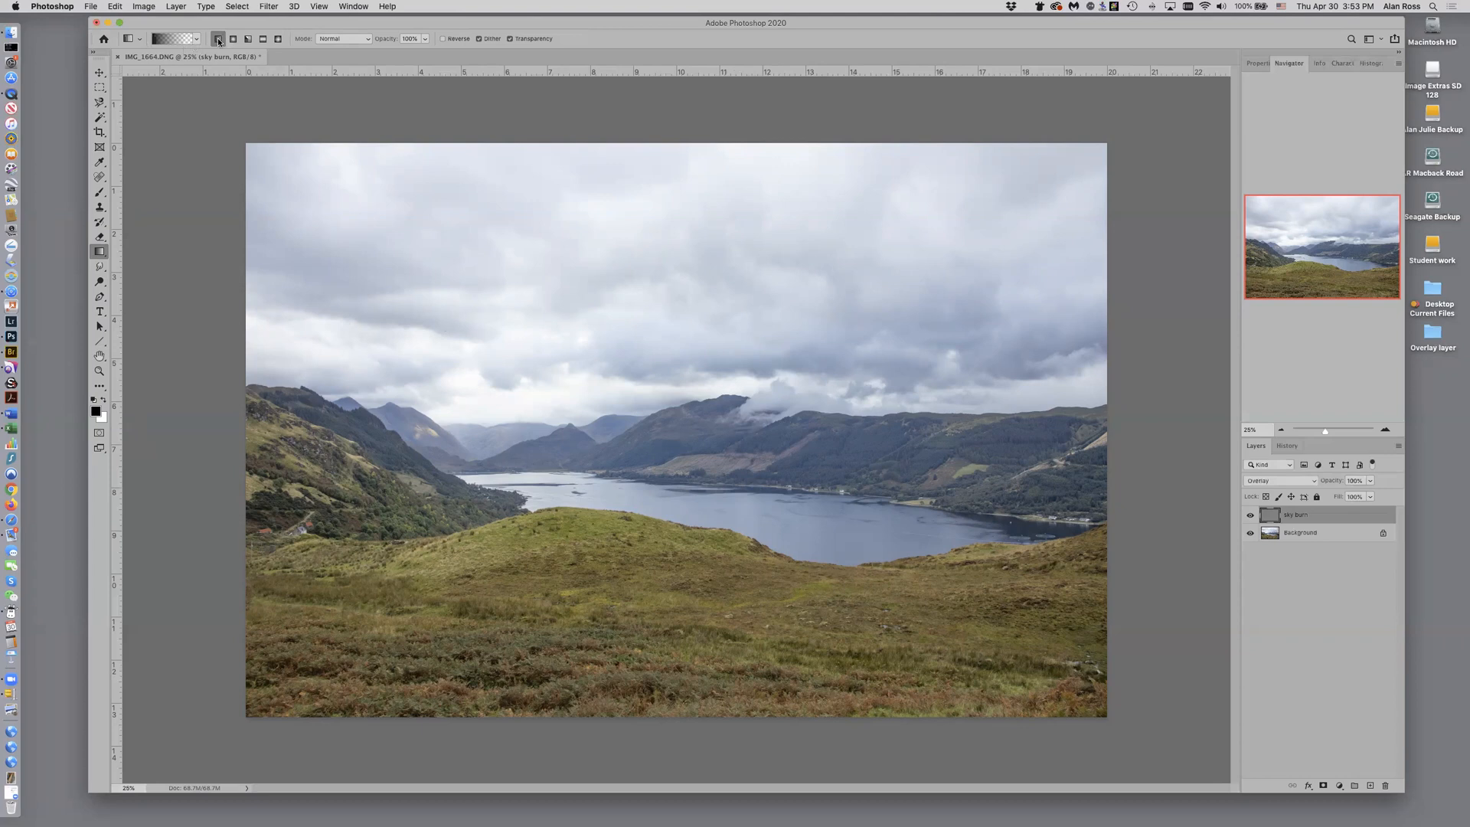
click(263, 38)
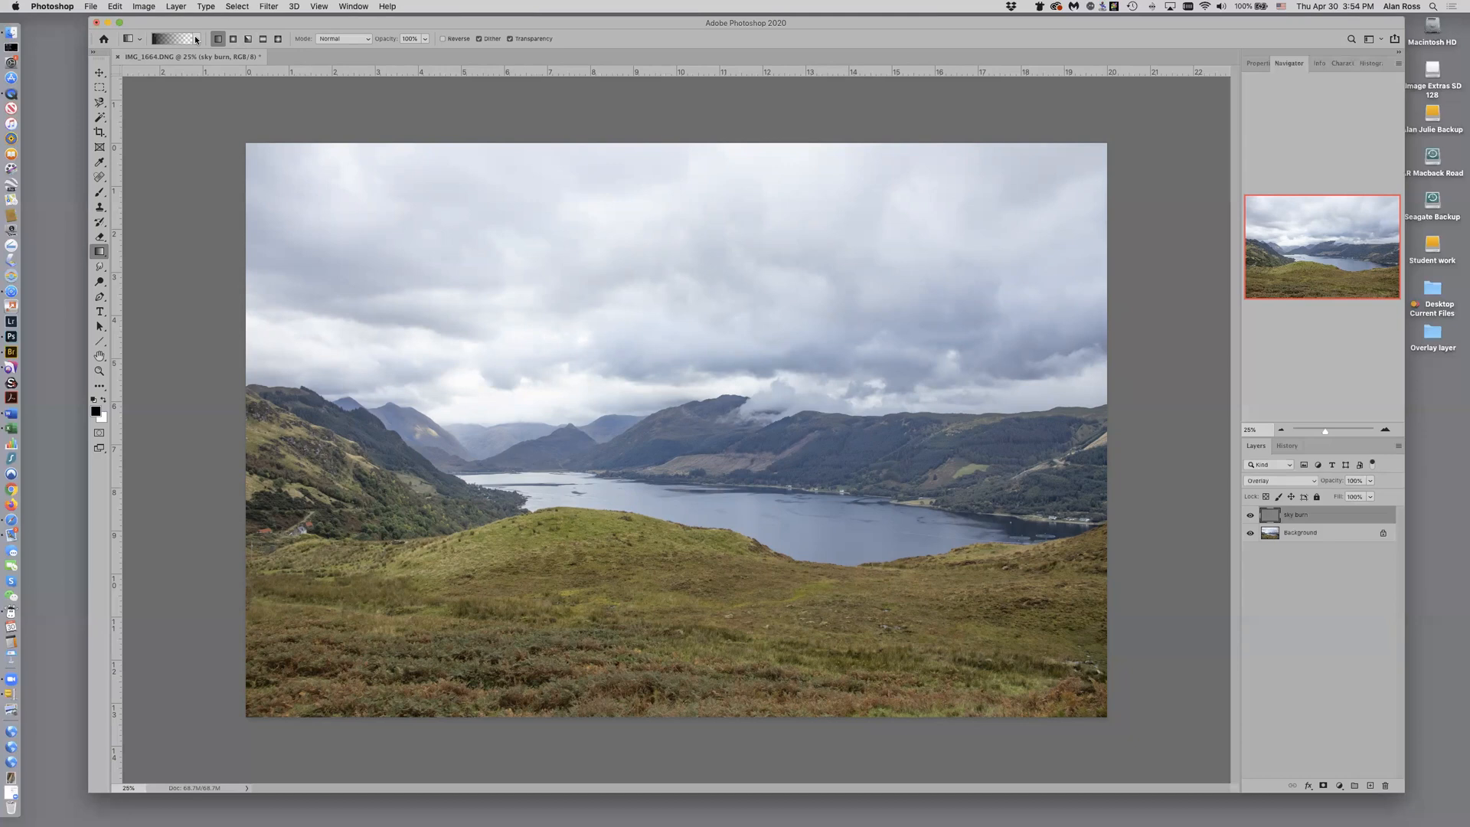
click(197, 38)
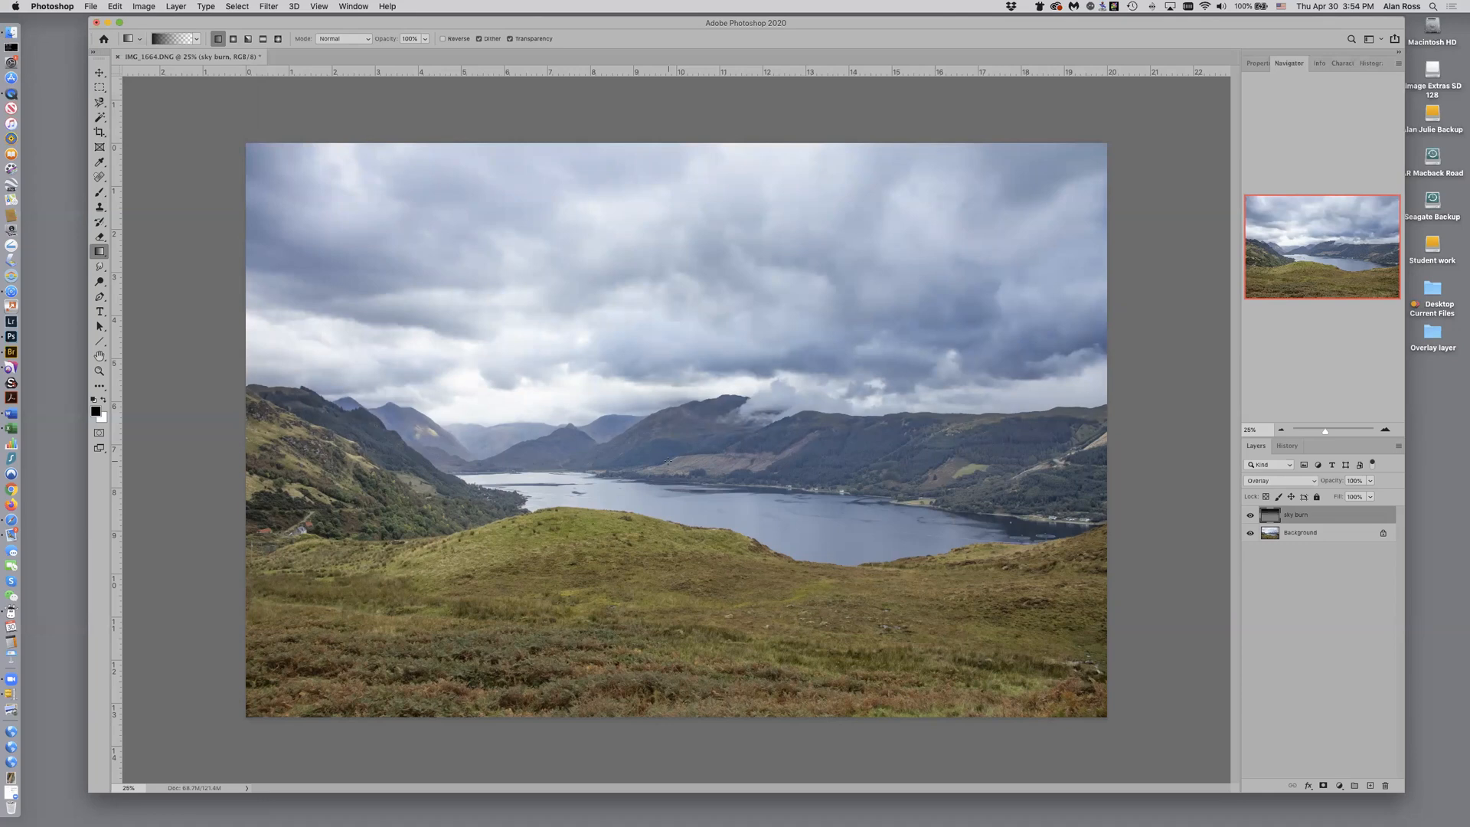
mouse_move(1069, 354)
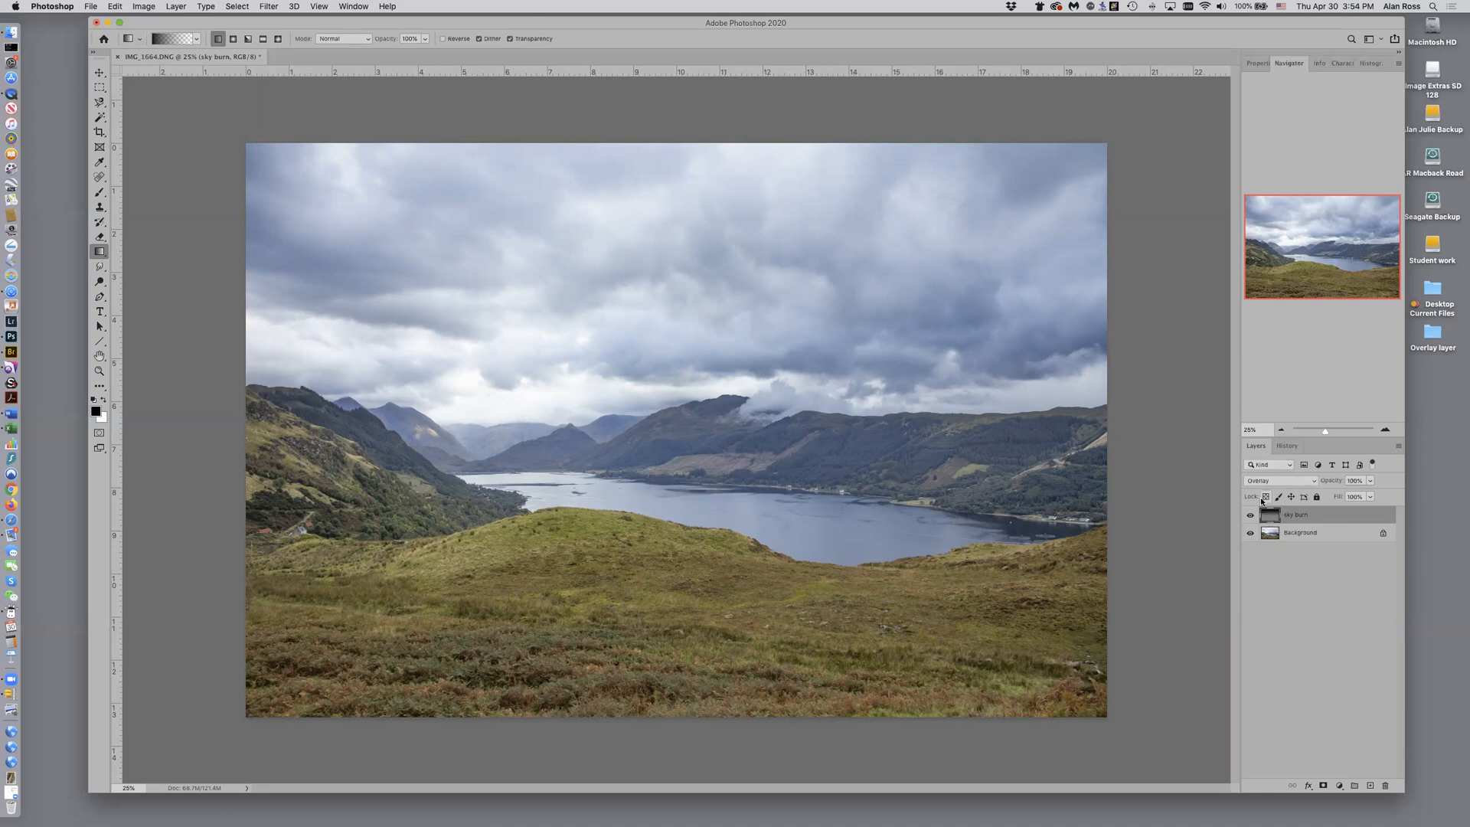
mouse_move(1273, 510)
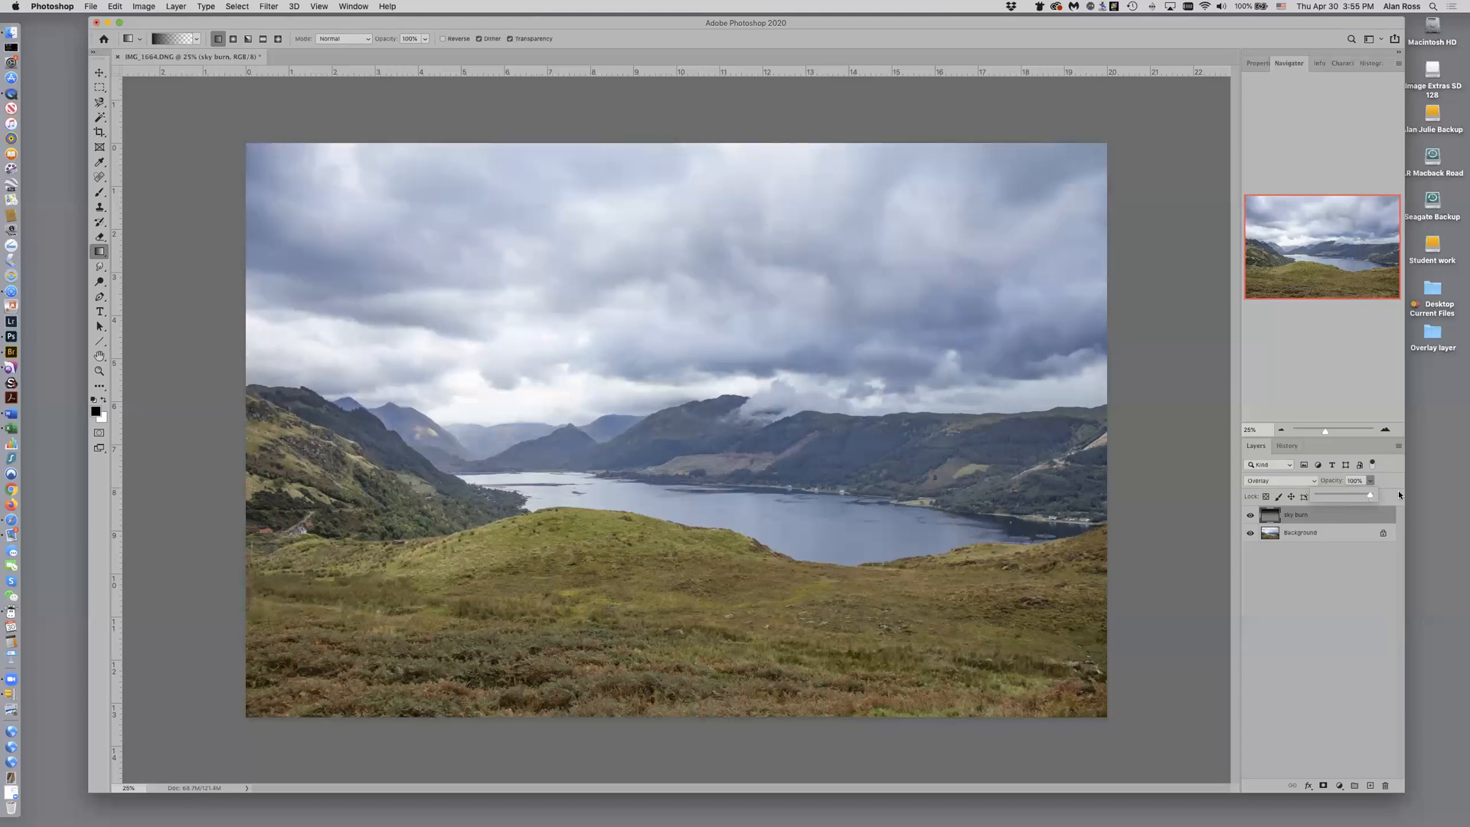
Duplicate the sky burn layer, then delete the extra copy
click(1249, 515)
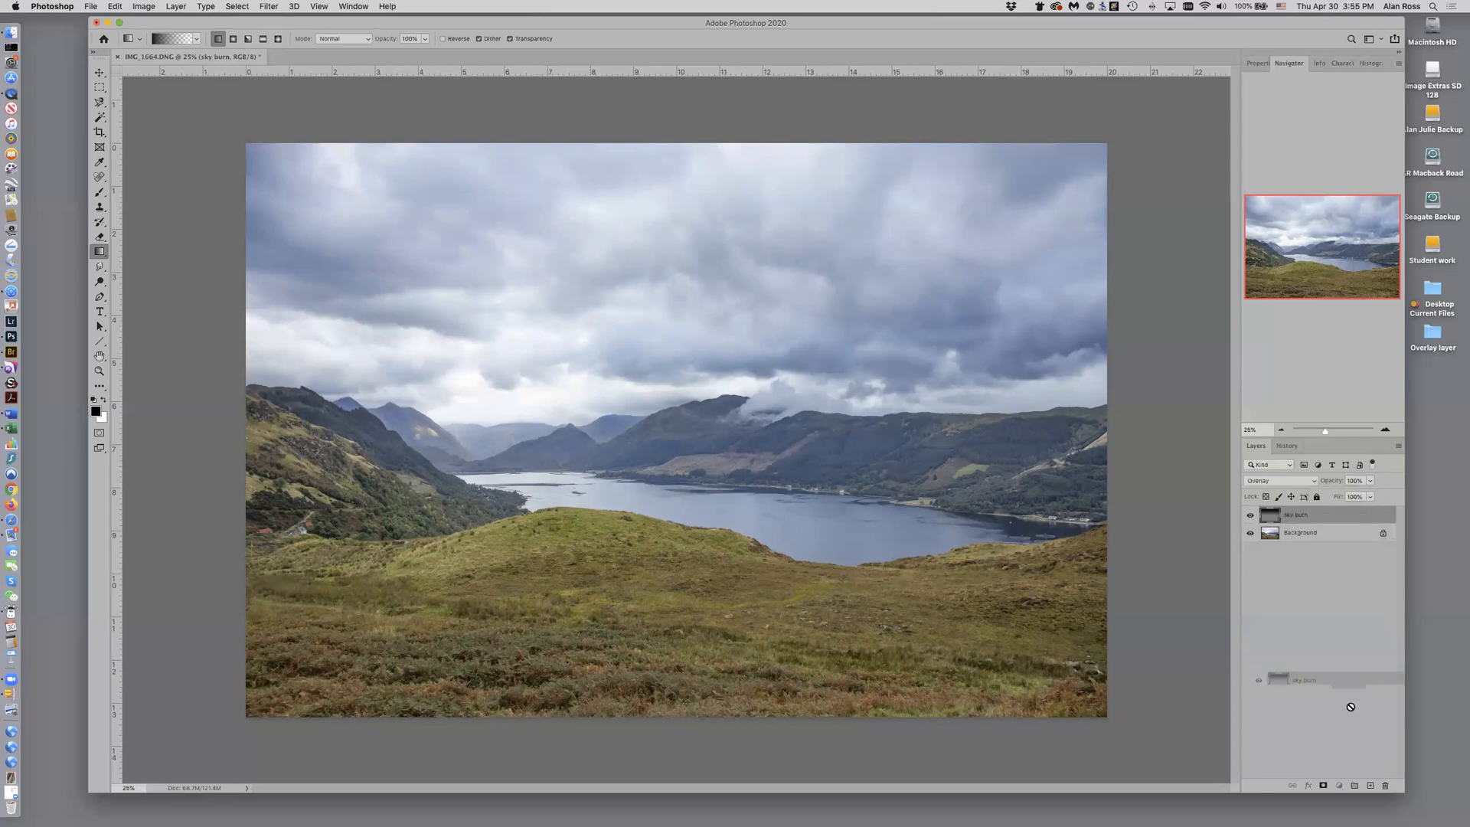
click(1370, 784)
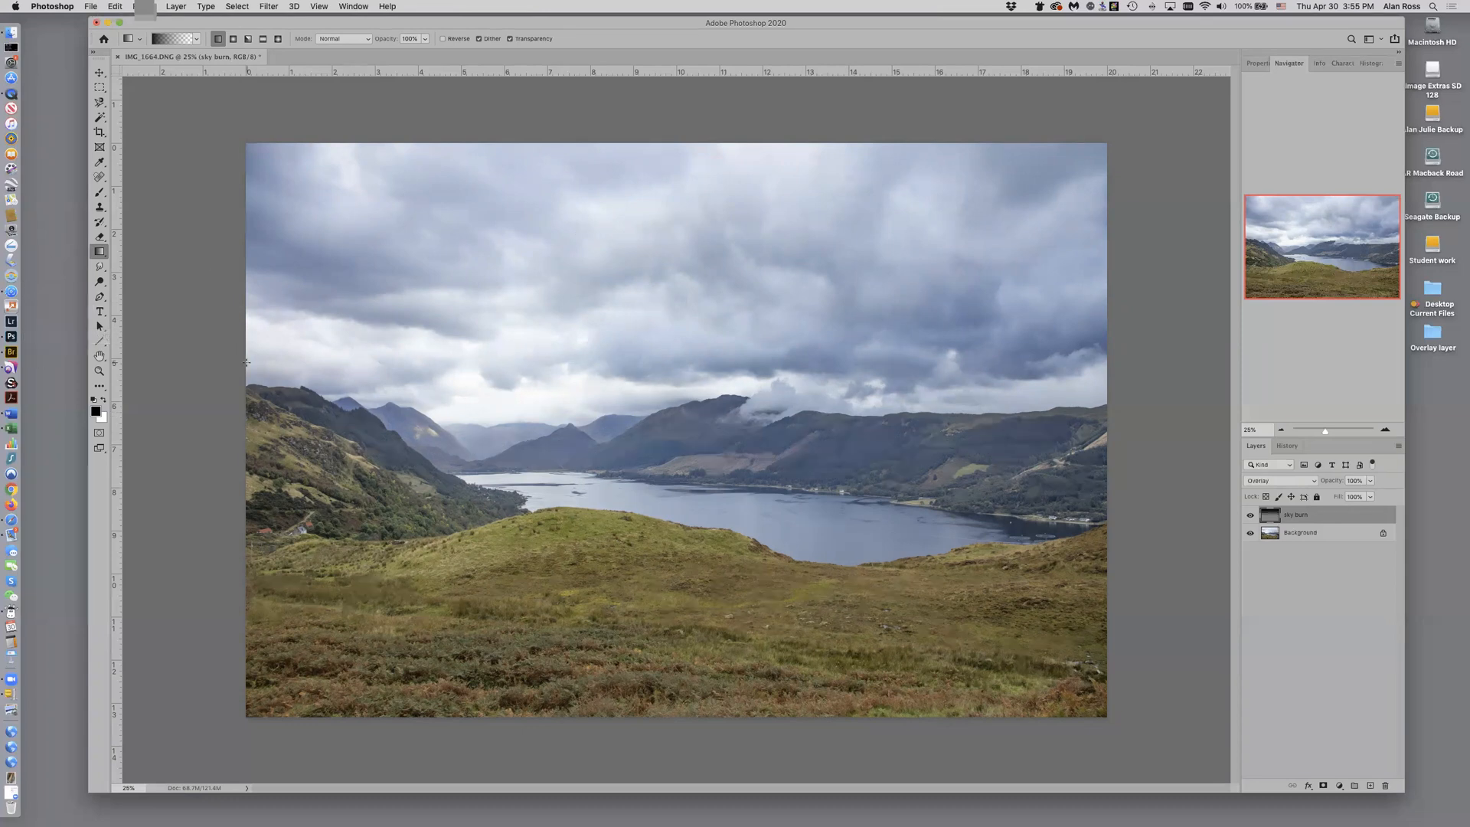
mouse_move(785, 337)
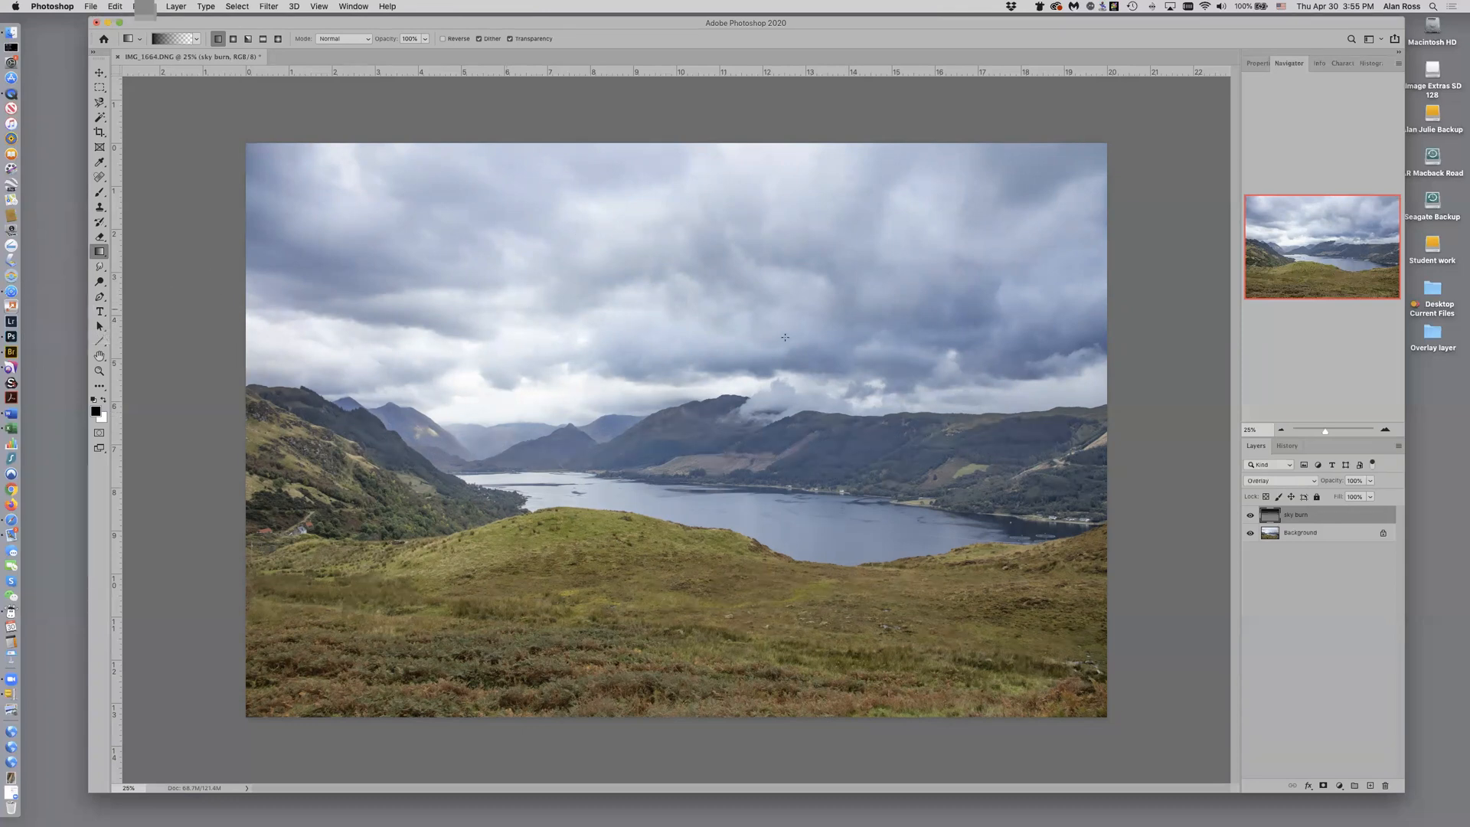
mouse_move(1237, 506)
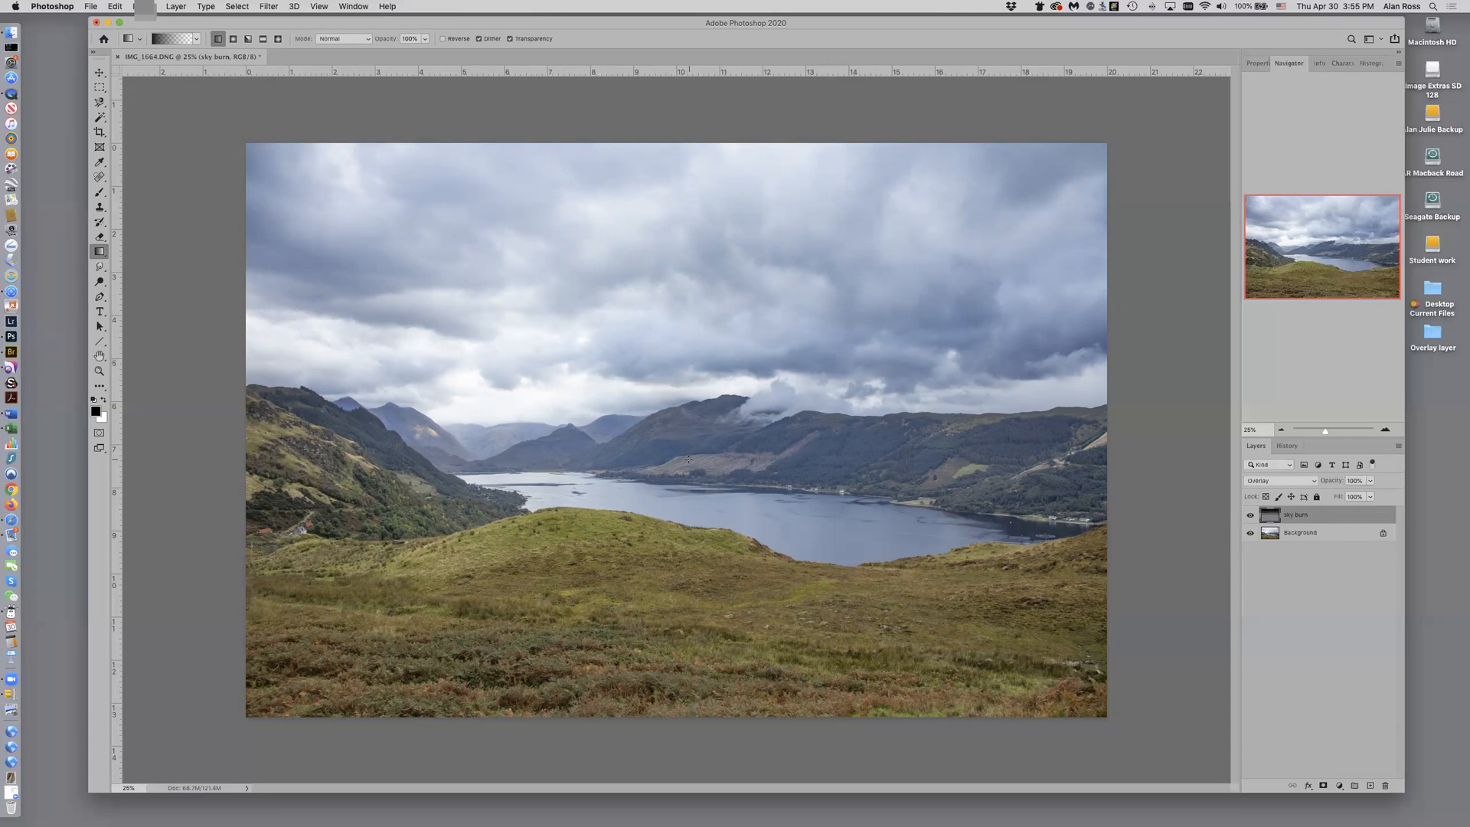
mouse_move(393, 291)
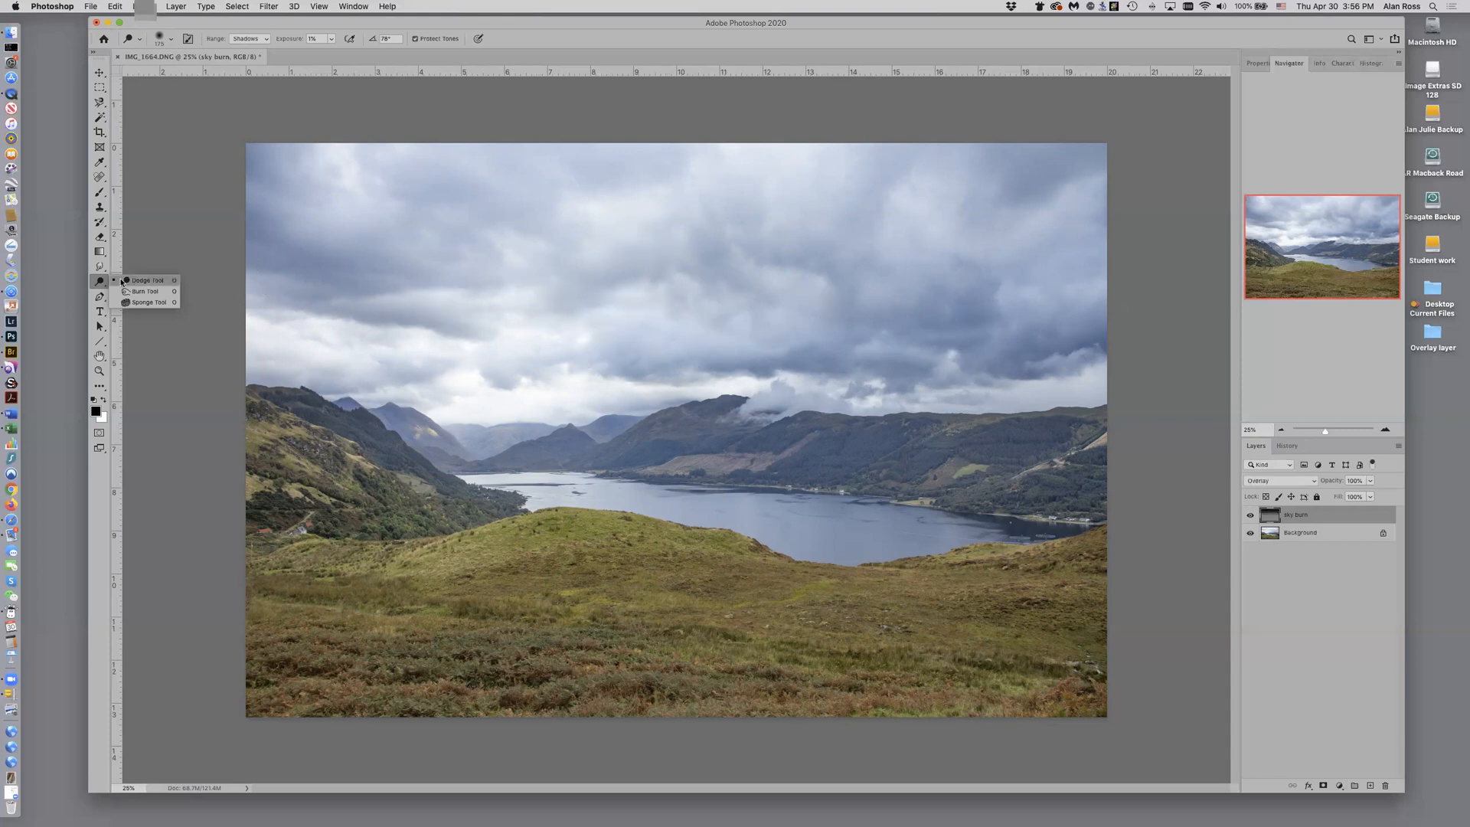
Select the Burn Tool and adjust its exposure strength
click(147, 280)
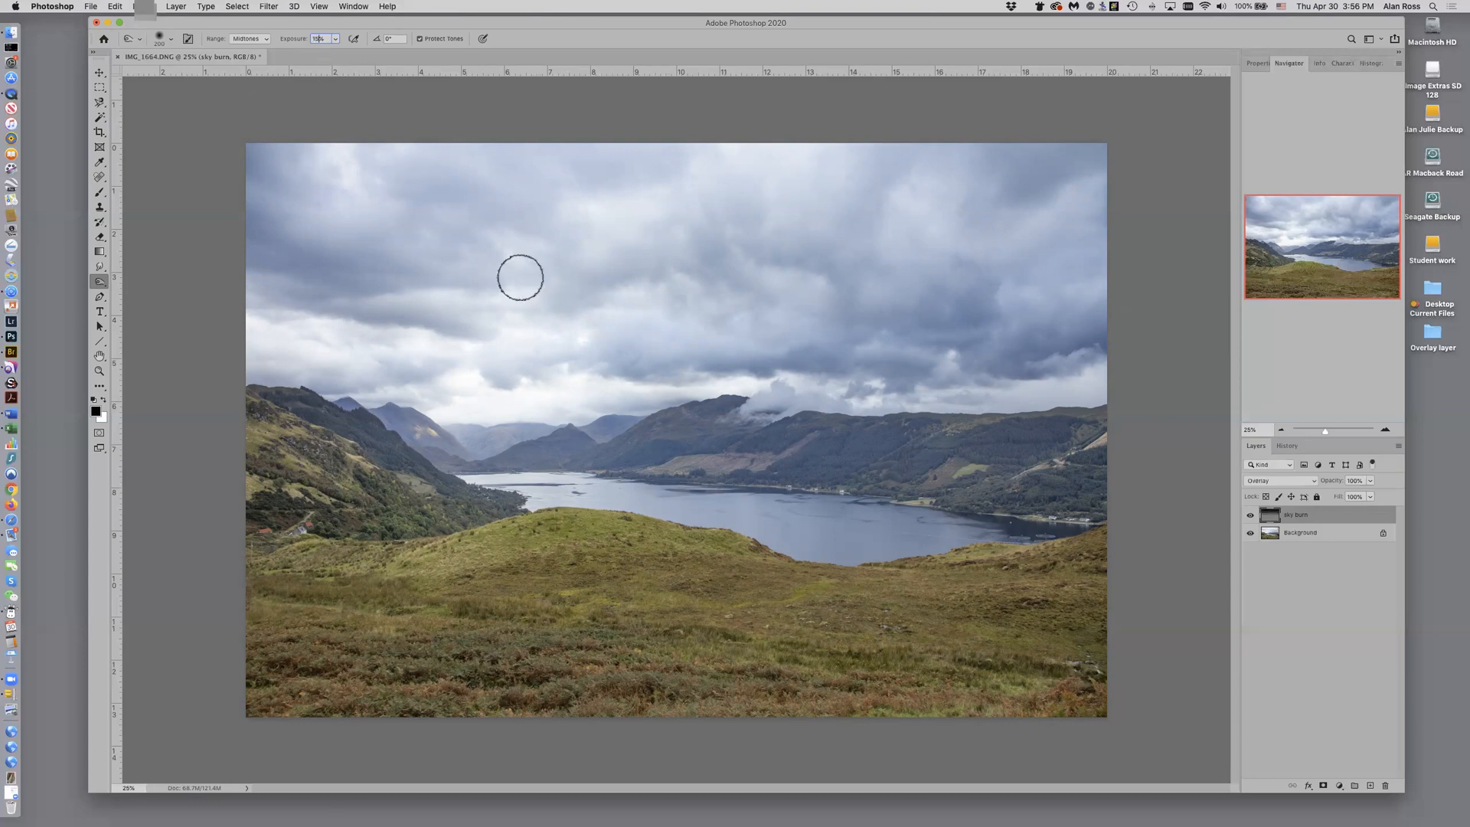
mouse_move(734, 359)
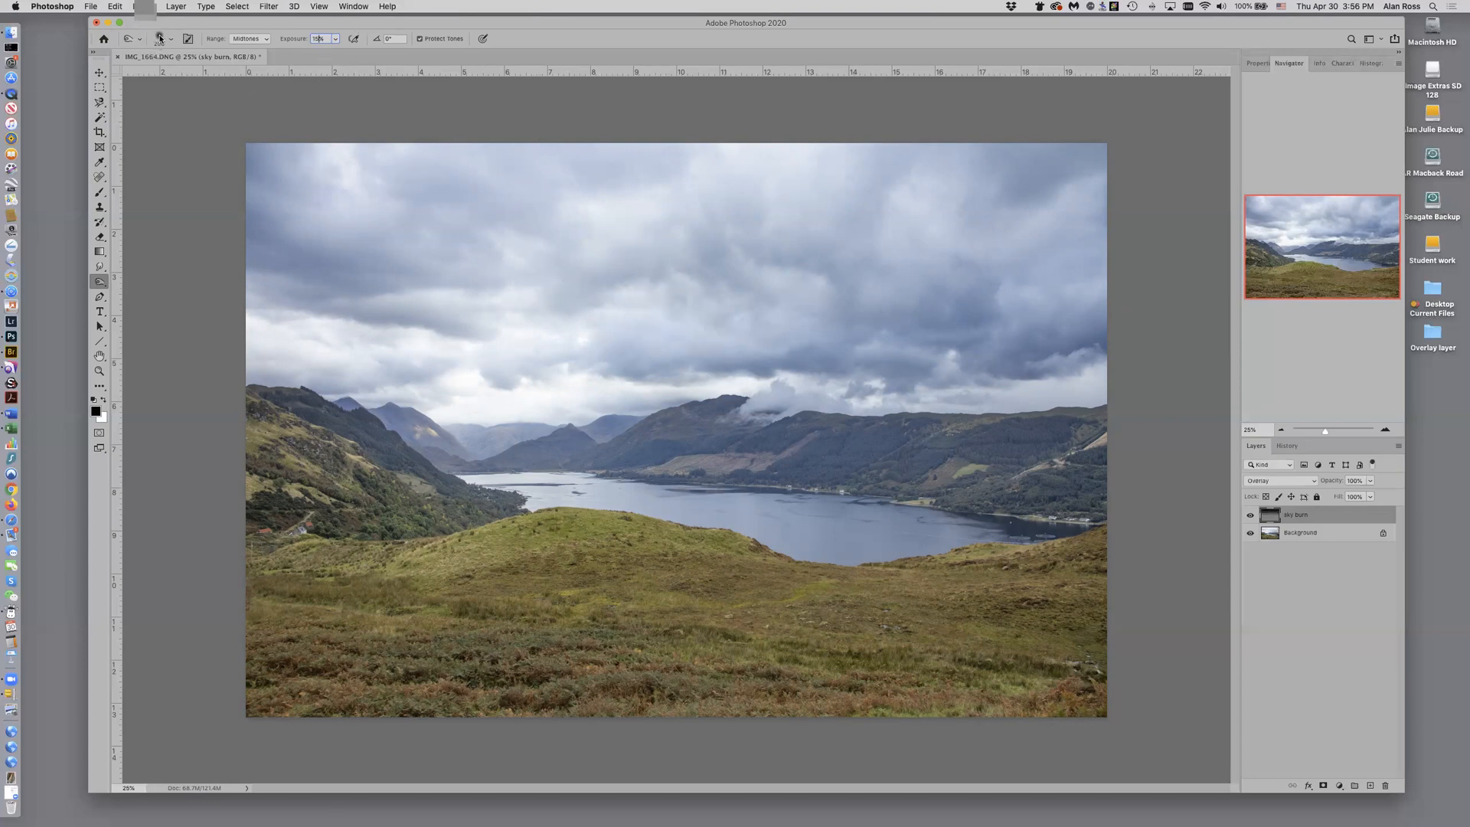
click(145, 38)
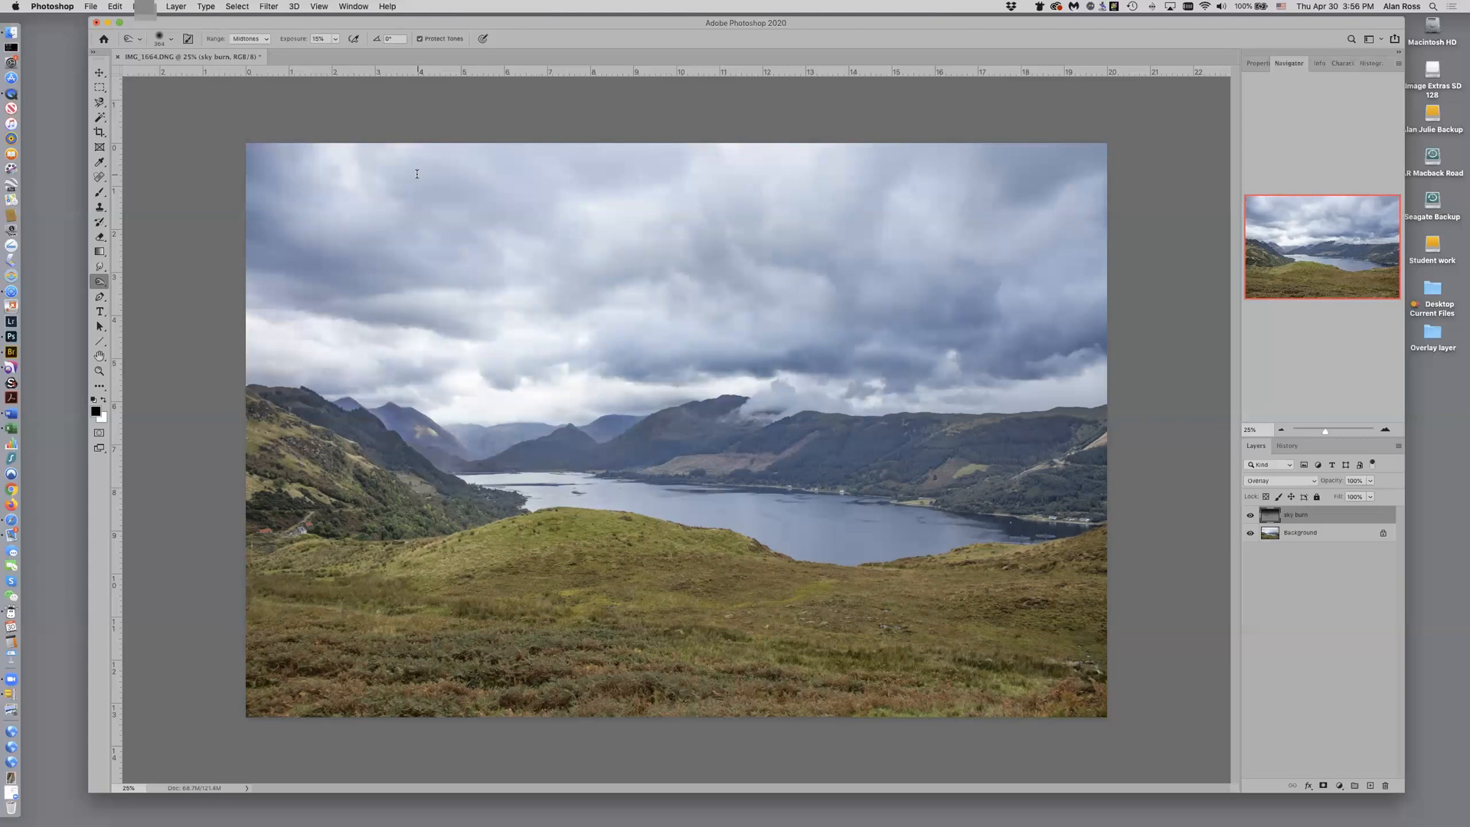
mouse_move(541, 351)
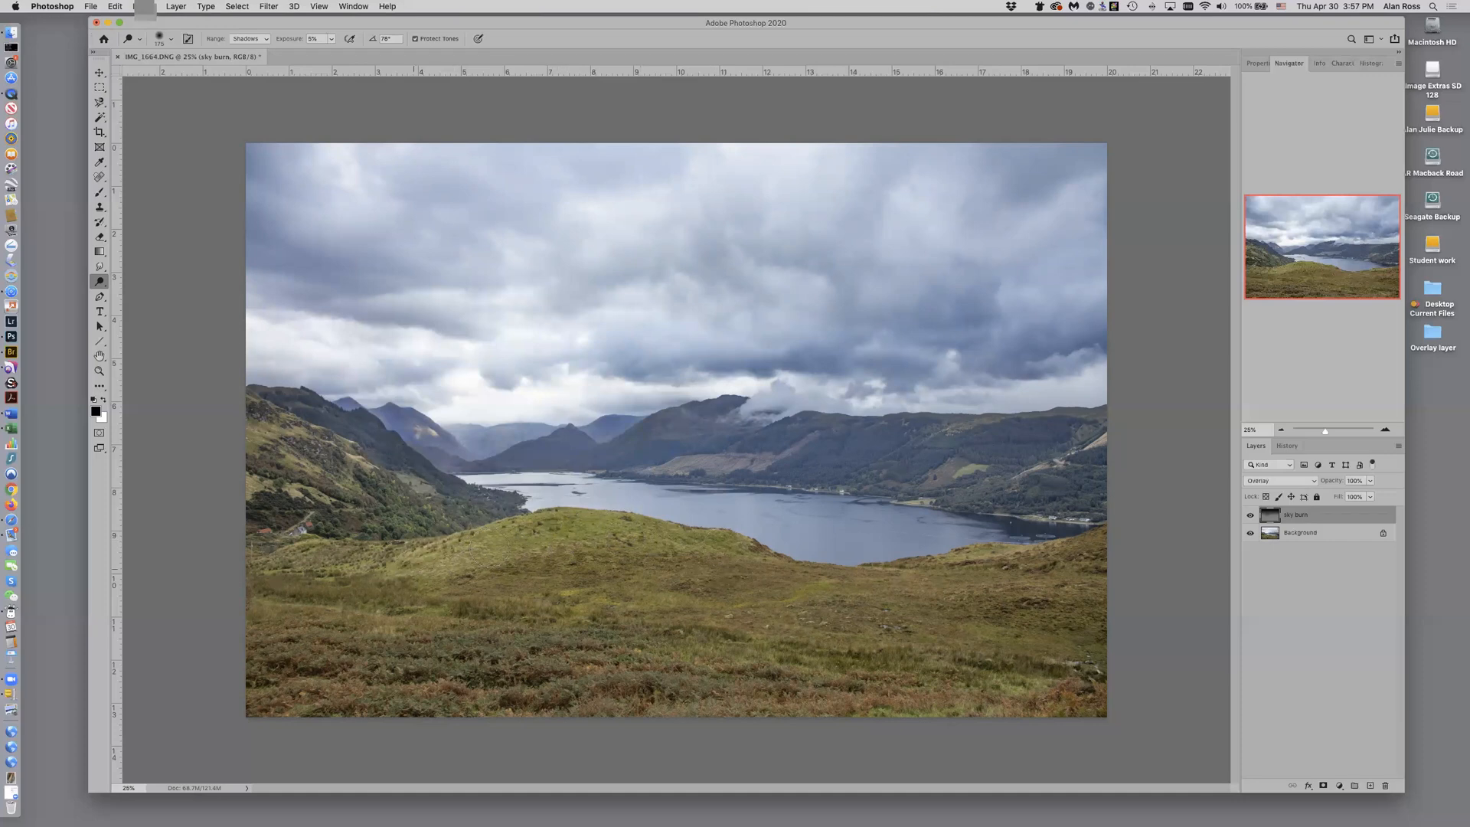
mouse_move(984, 506)
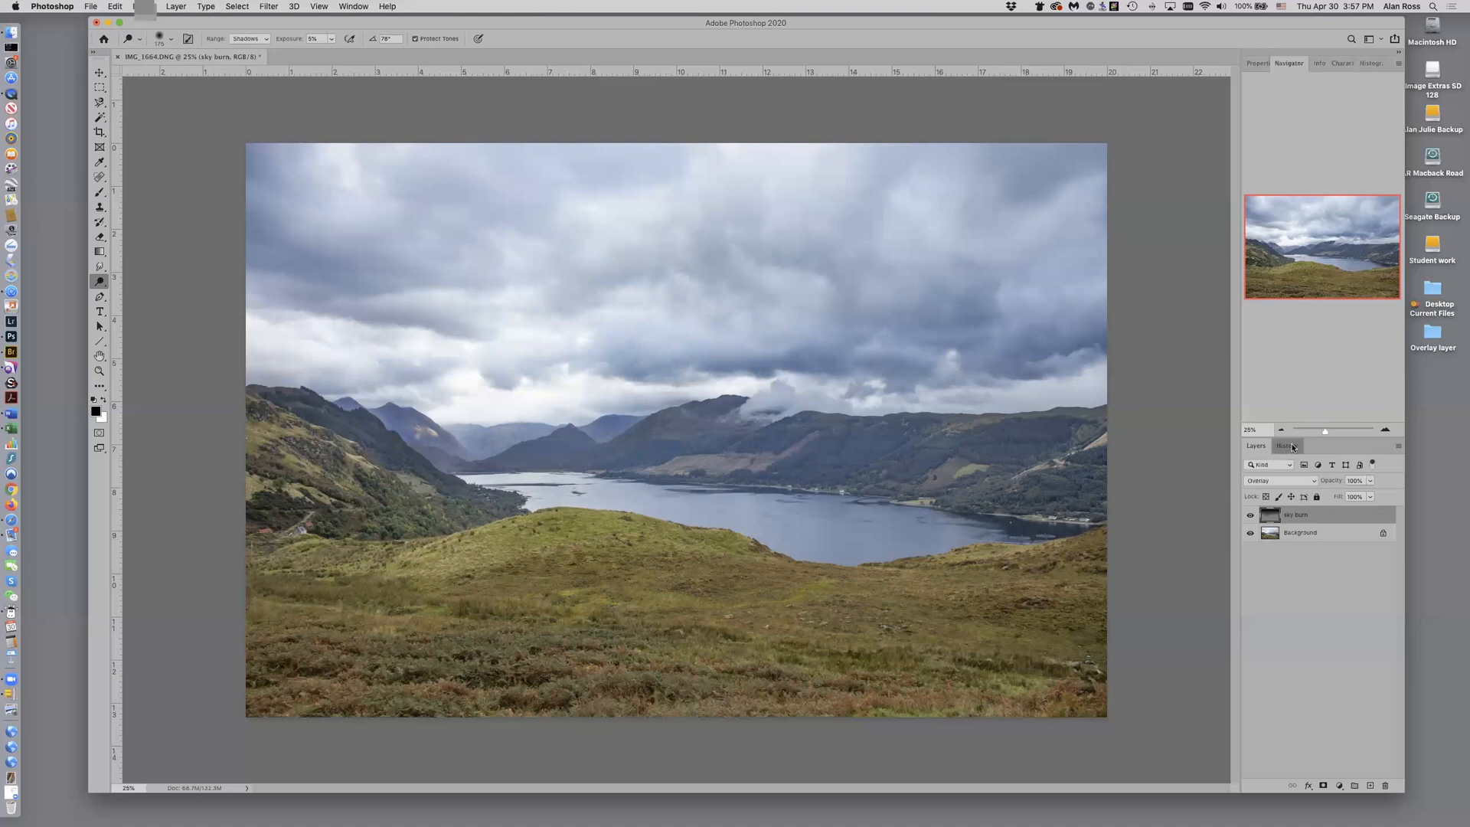
Revert to the Burn Tool step in the History panel, undoing the dodge
click(1287, 445)
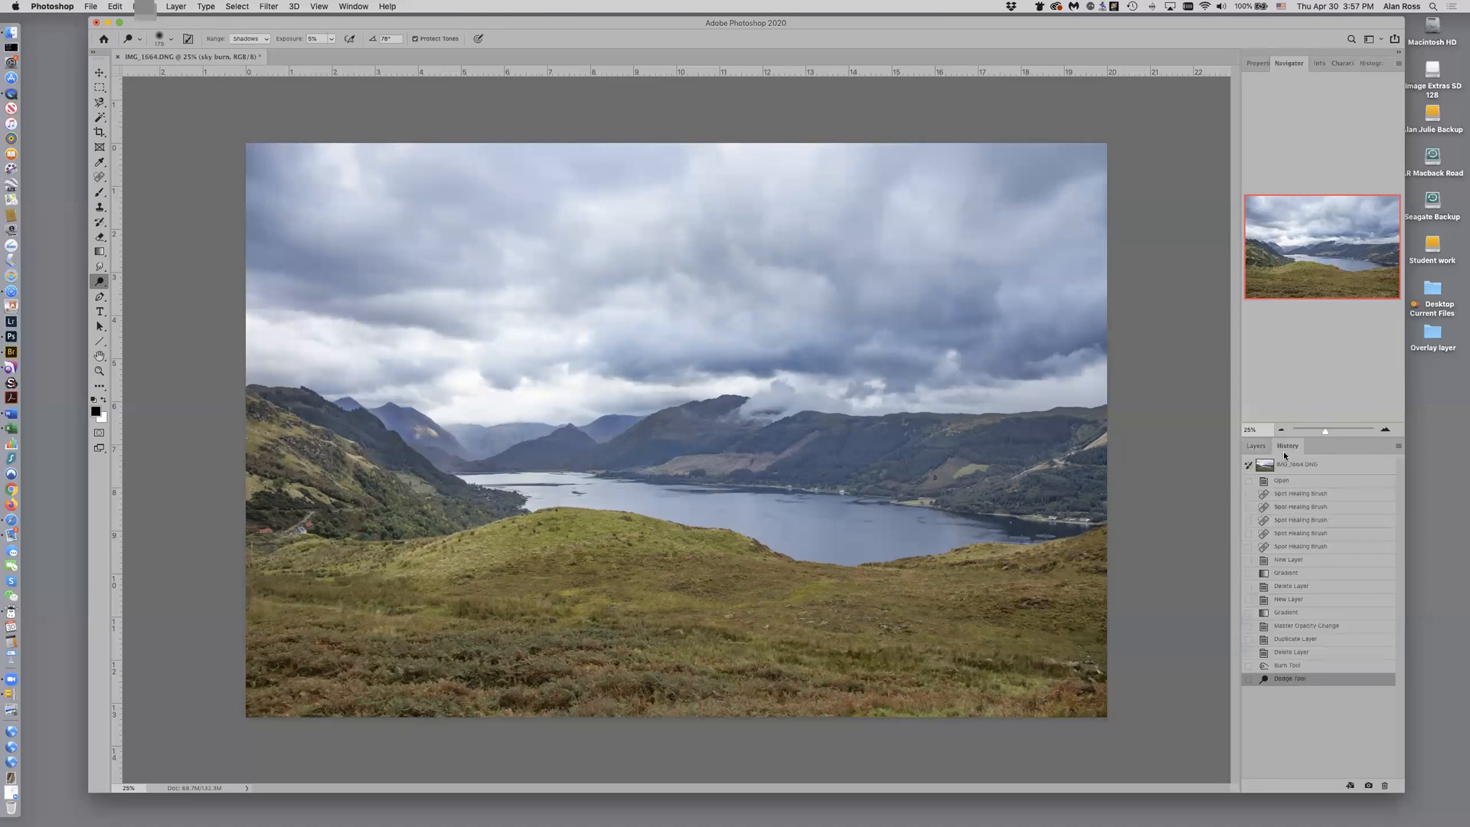
click(1287, 664)
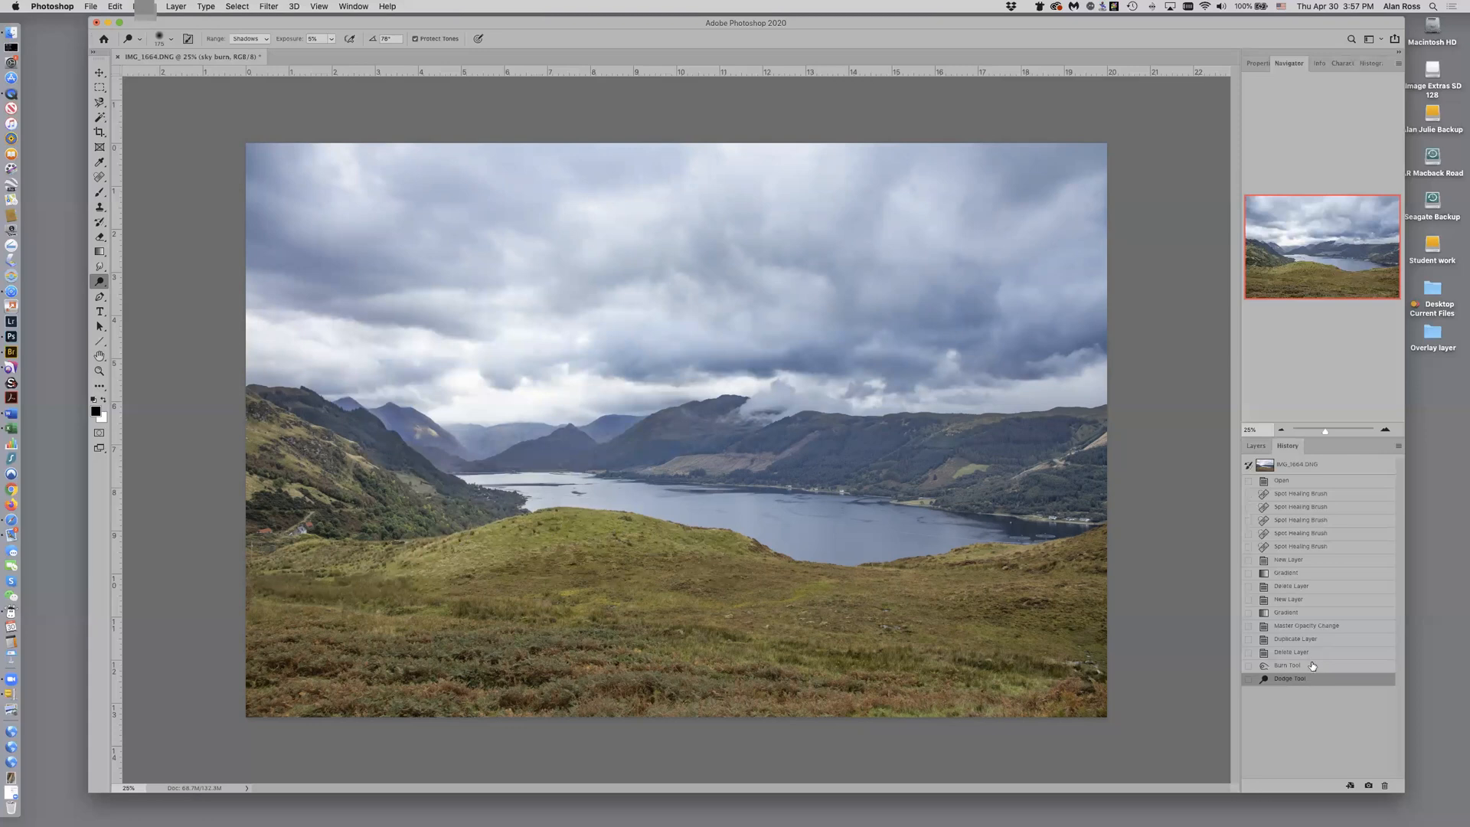
click(1290, 665)
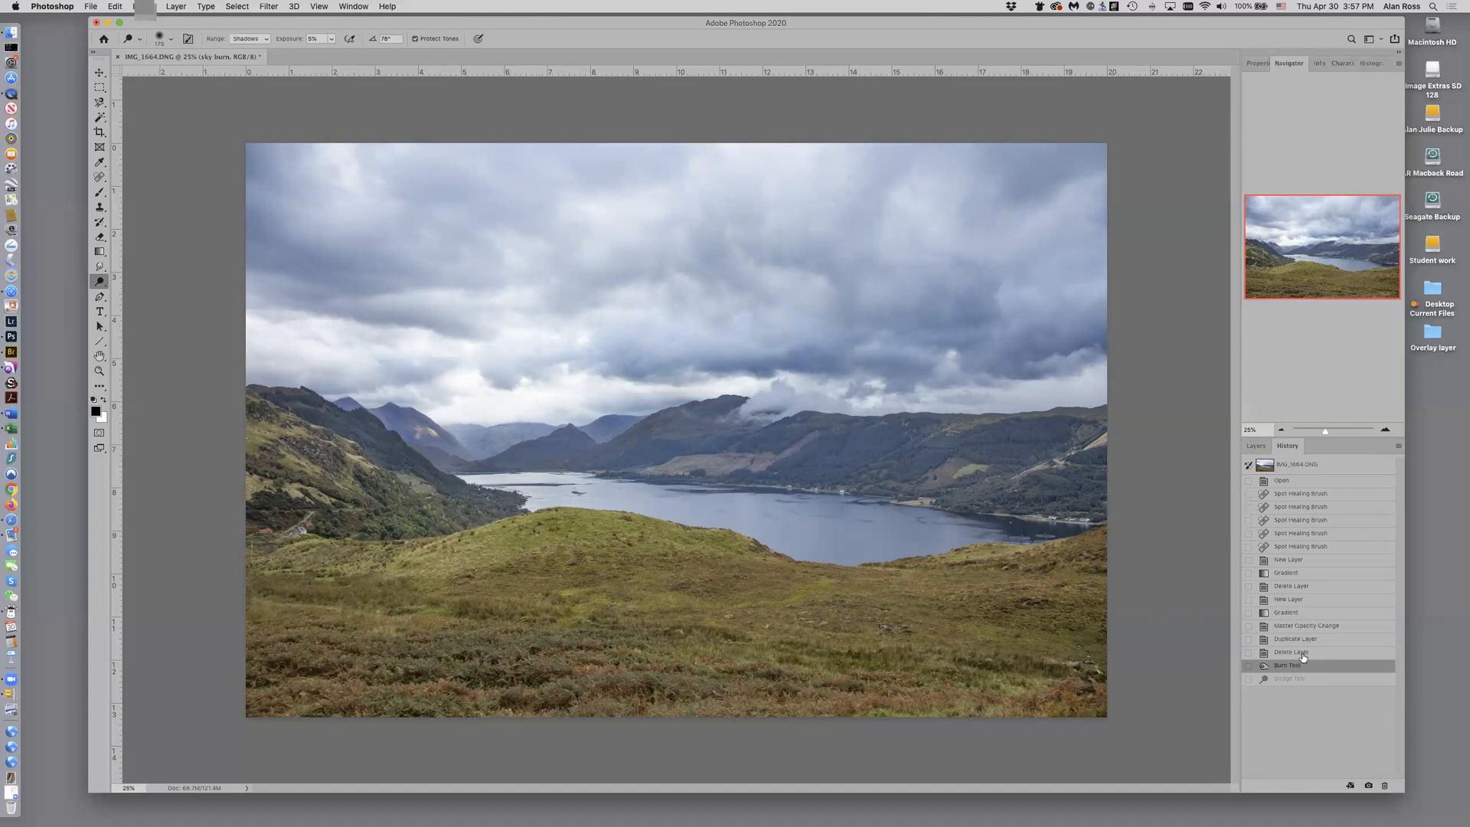
click(1291, 652)
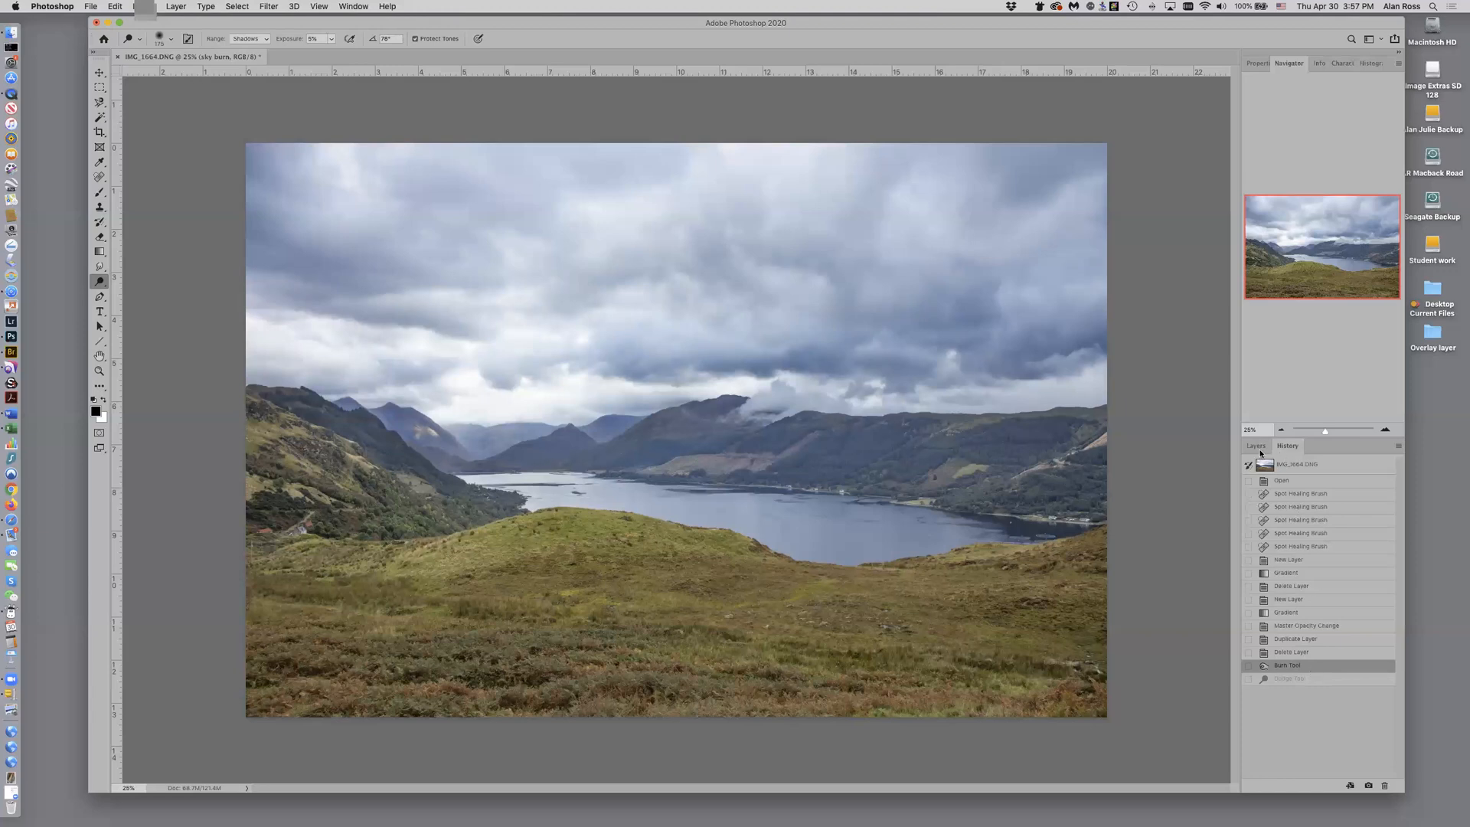
Hide the sky burn layer in the Layers panel
click(1255, 446)
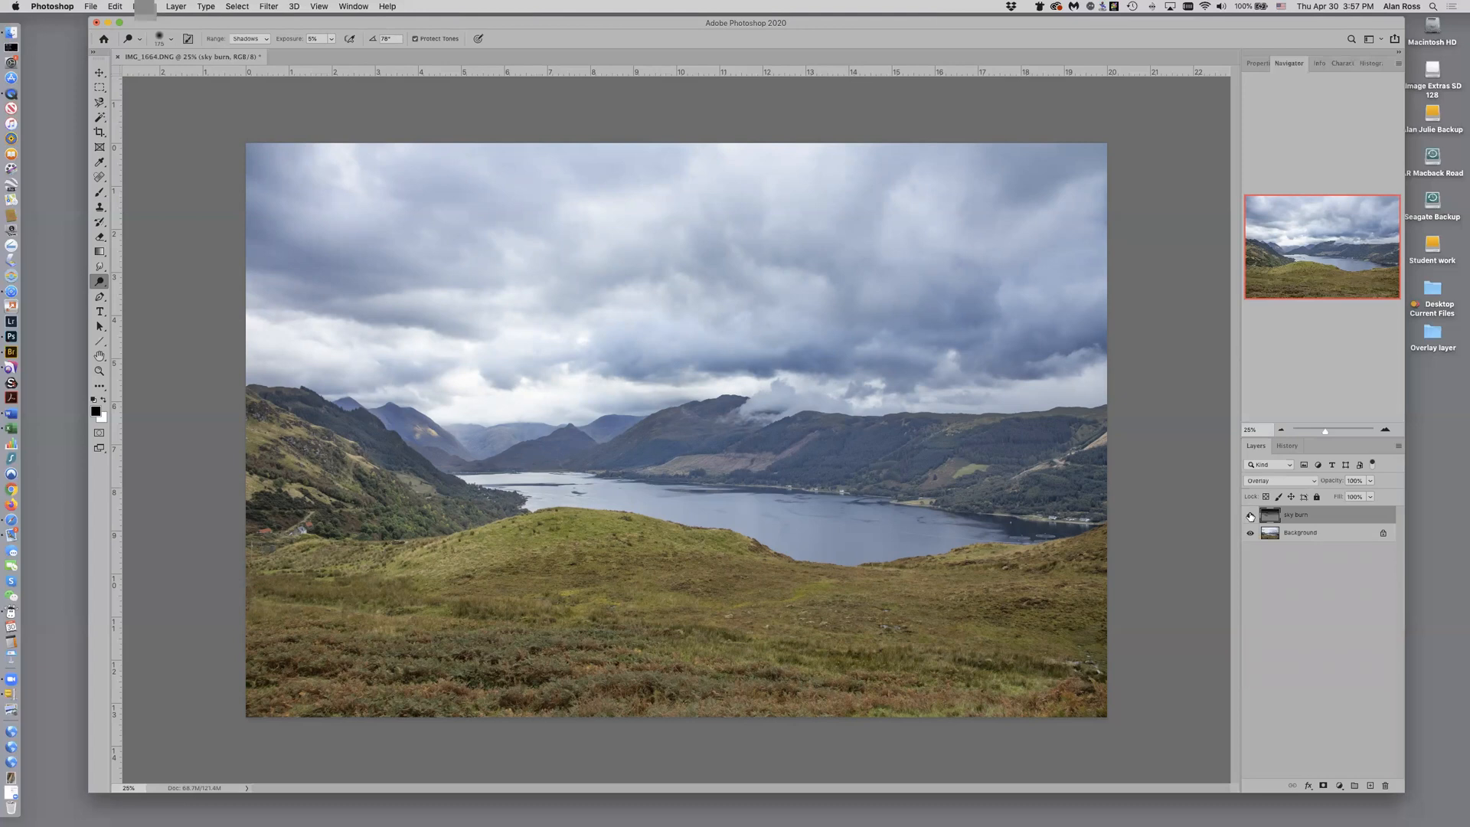
click(1250, 515)
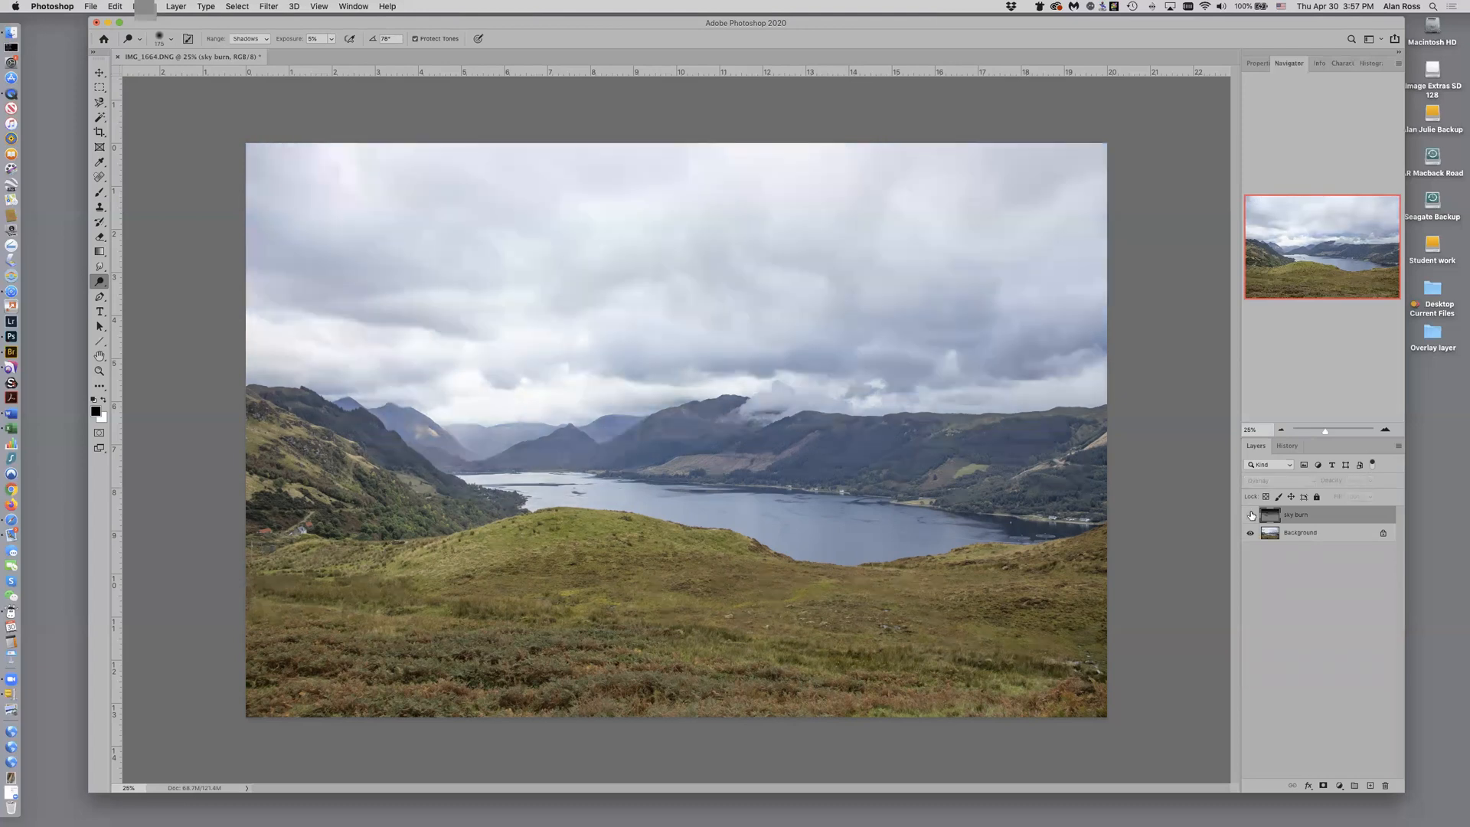